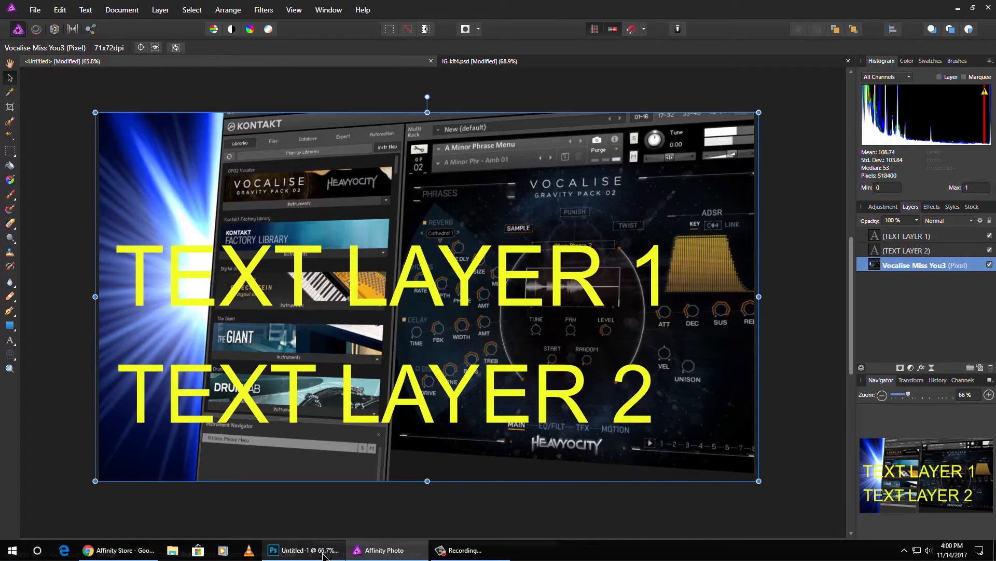
# - Switch to the Photoshop thumbnail with the white TEXT LINE titles and select a layer
pyautogui.click(306, 550)
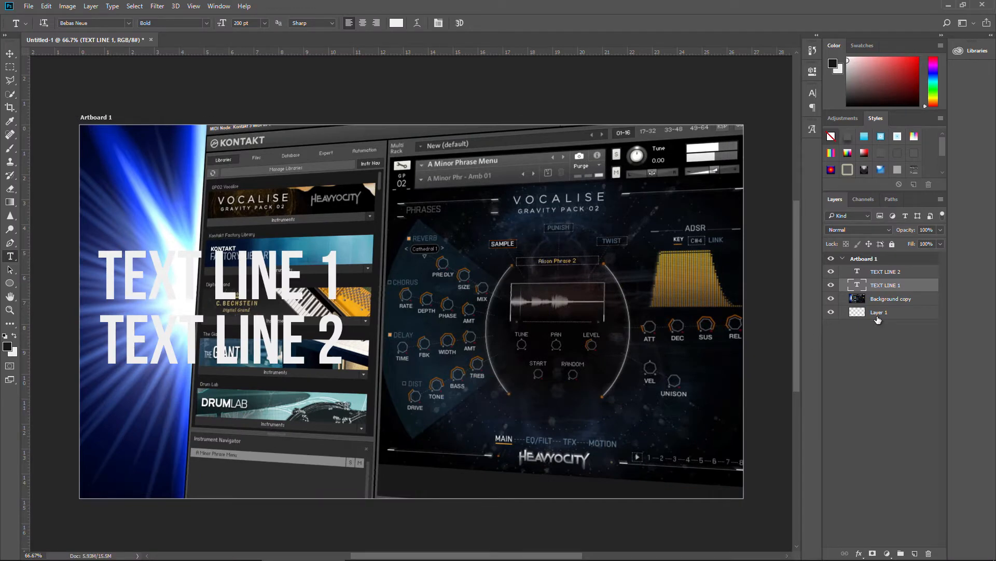
pyautogui.click(890, 298)
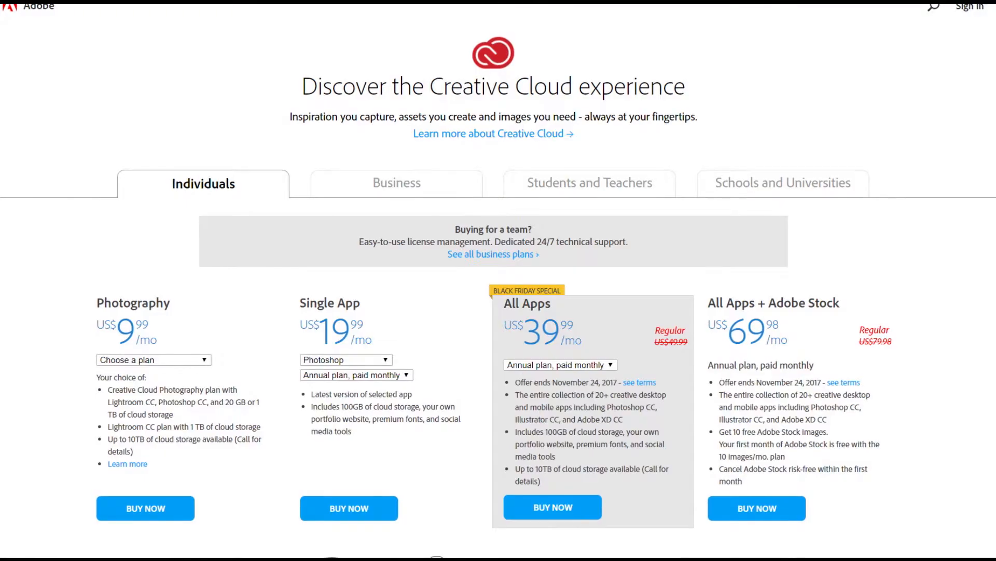
pyautogui.scroll(-3)
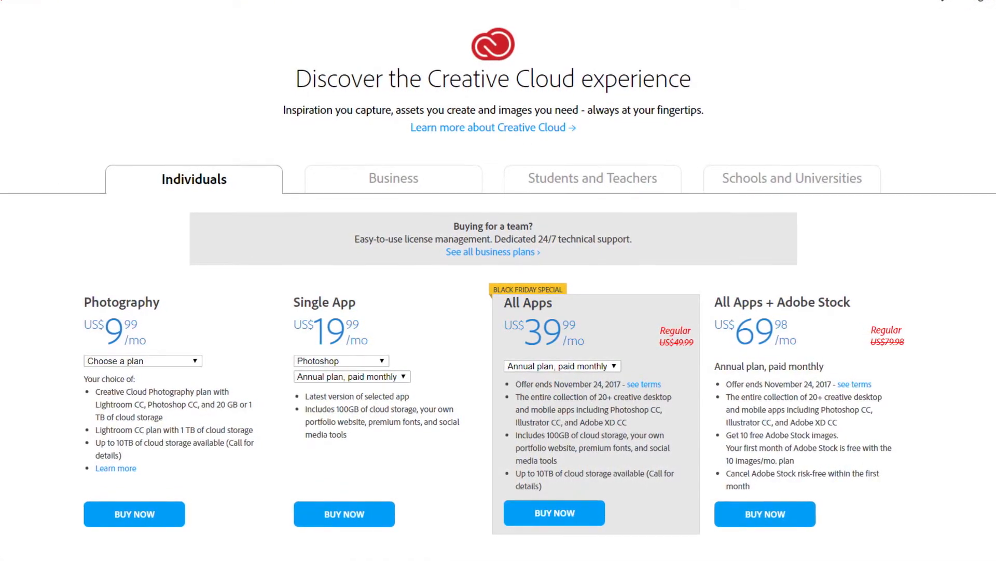
pyautogui.scroll(3)
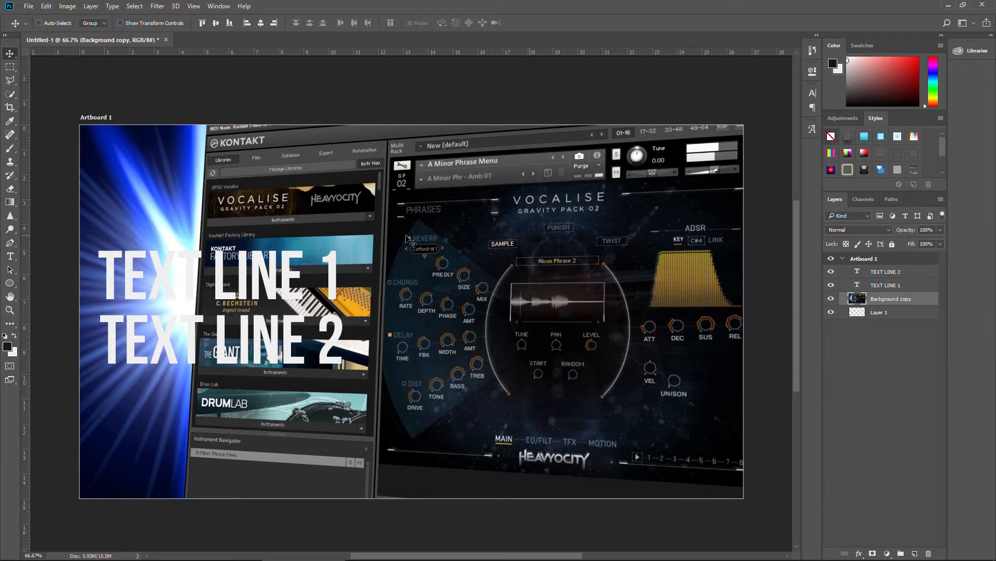
pyautogui.moveTo(422, 323)
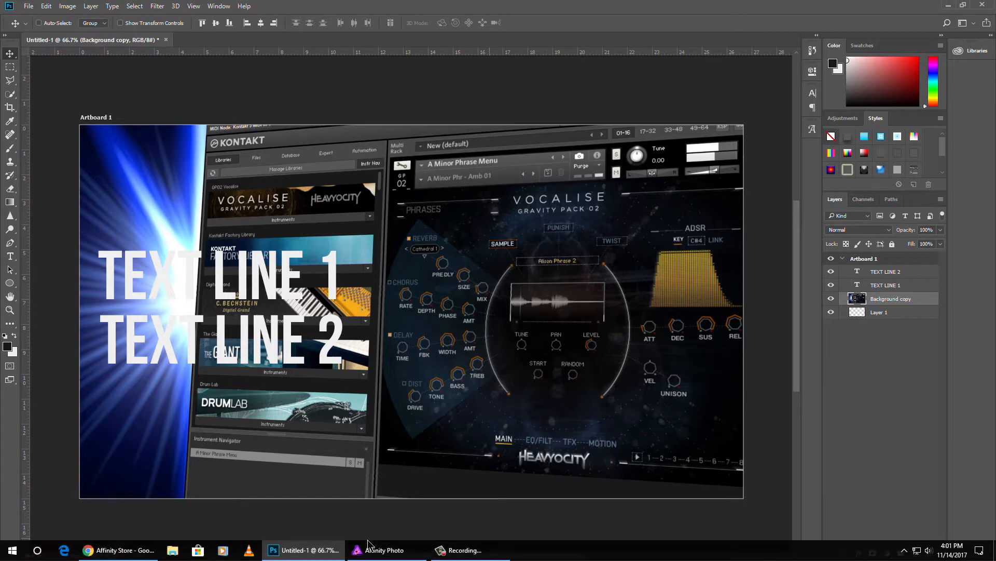
# - Back in Affinity Photo, hide TEXT LAYER 1 and select the Kontakt background layer
pyautogui.click(387, 550)
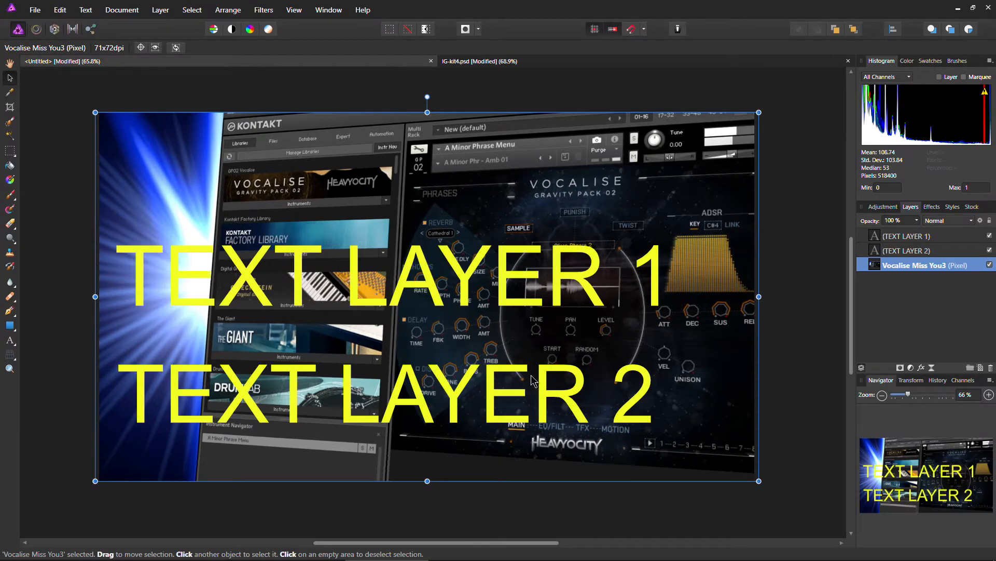
pyautogui.moveTo(513, 359)
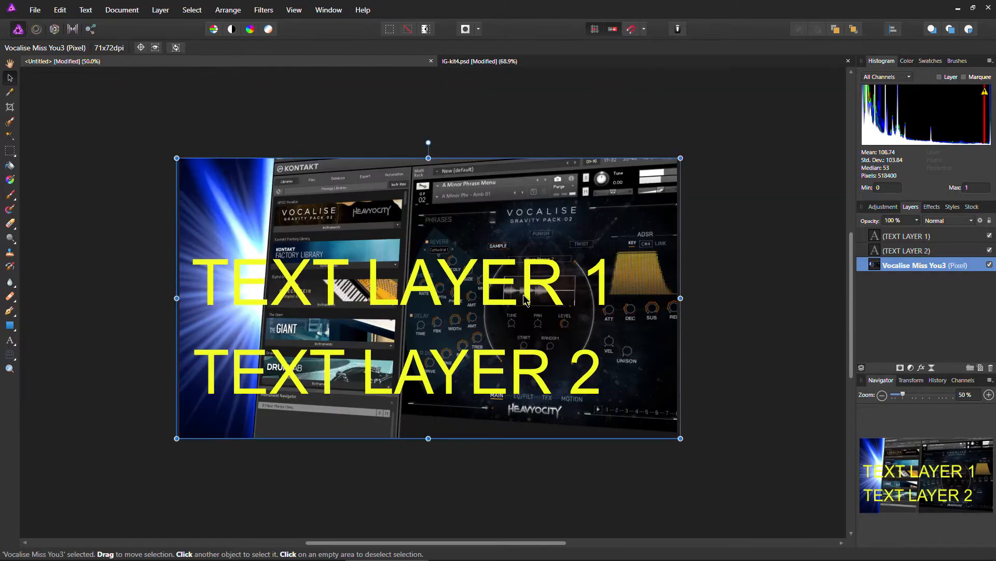
pyautogui.moveTo(505, 367)
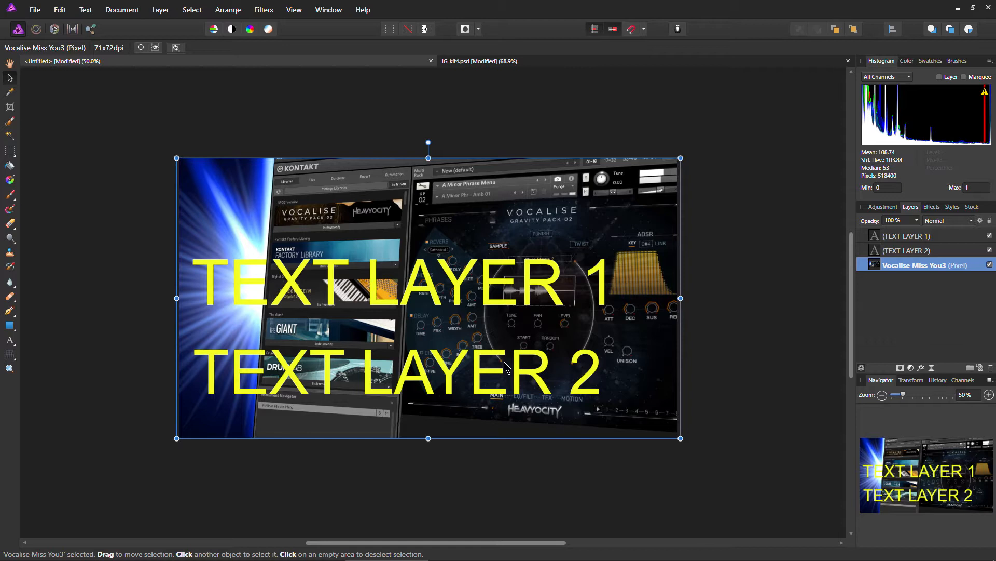
pyautogui.moveTo(439, 288)
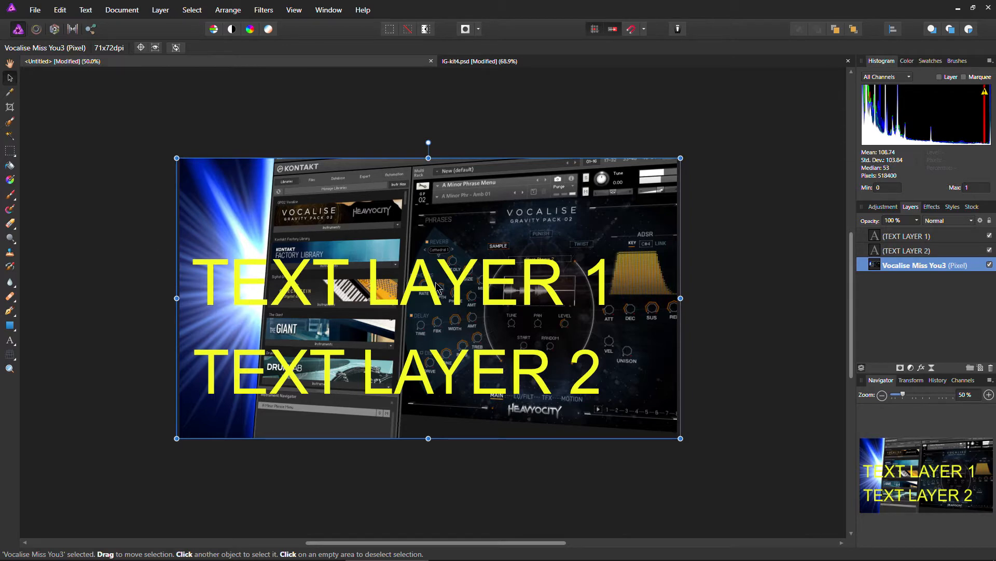
pyautogui.moveTo(433, 294)
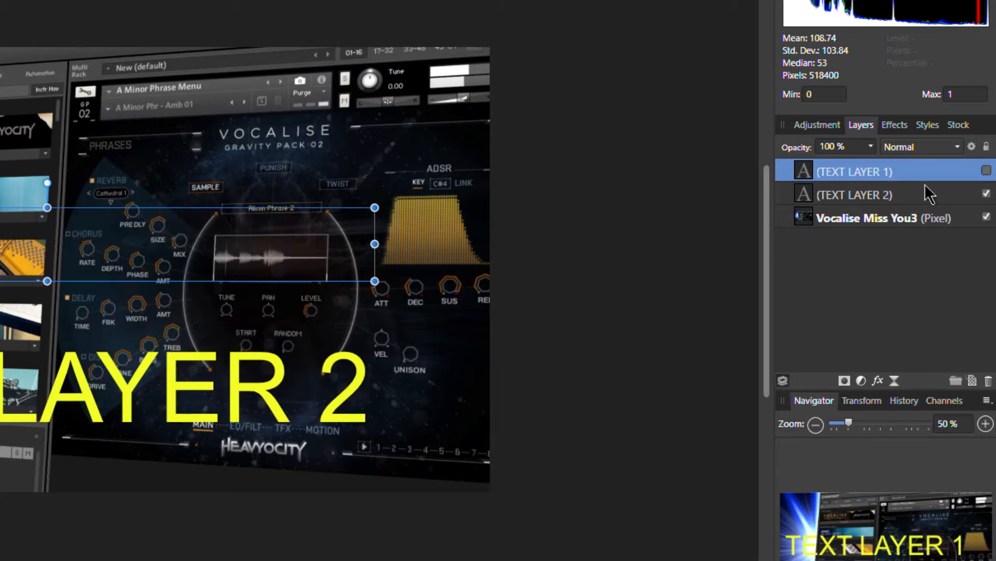
pyautogui.click(985, 194)
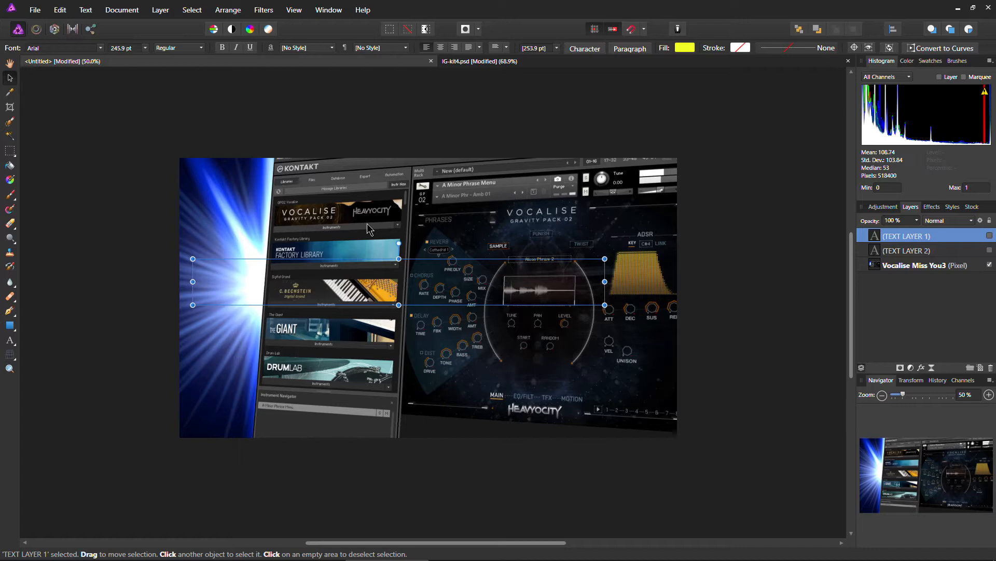
pyautogui.moveTo(248, 204)
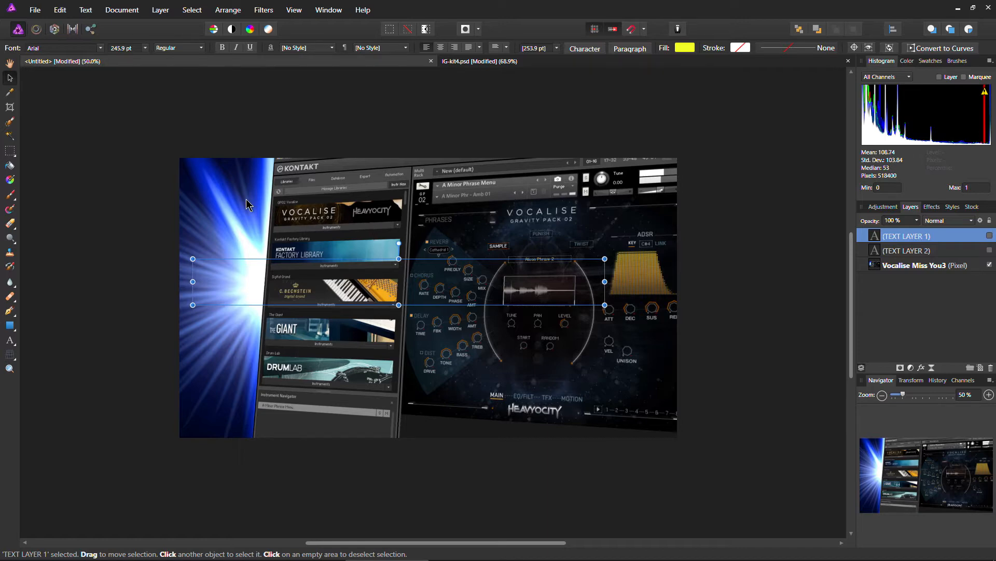
pyautogui.click(923, 265)
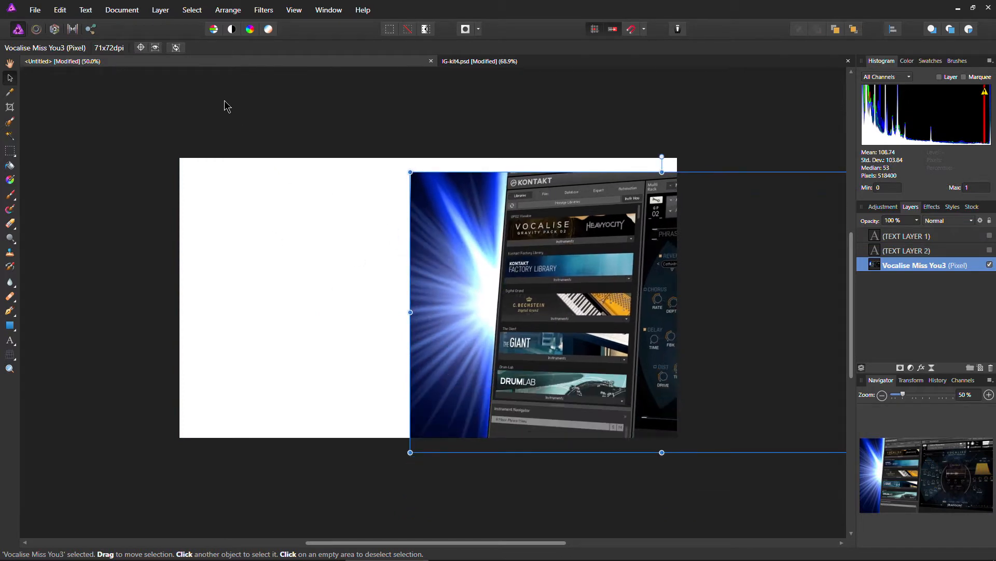
# - Enable snapping in Document > Snapping Manager and close the dialog
pyautogui.click(121, 10)
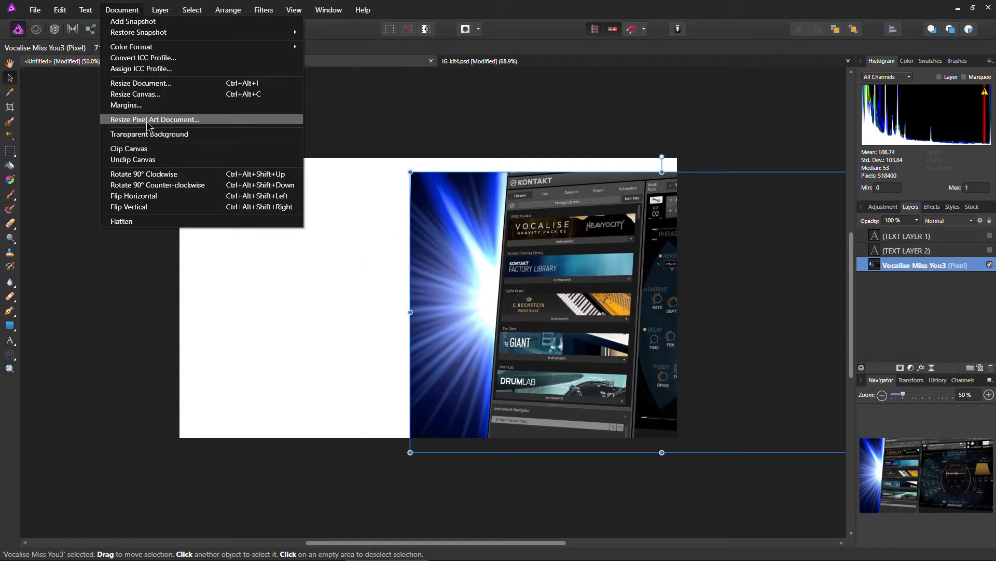
pyautogui.click(149, 134)
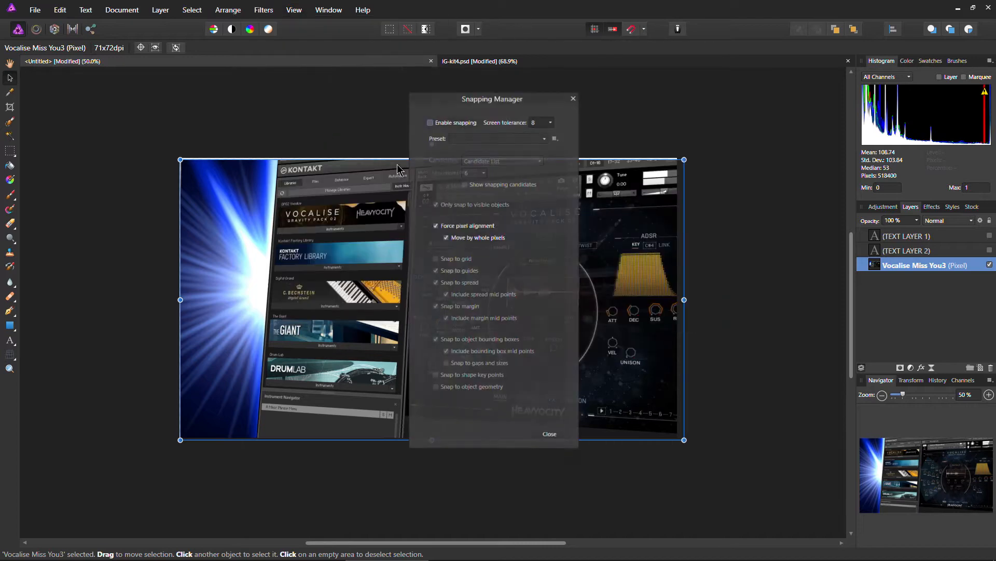
pyautogui.click(430, 121)
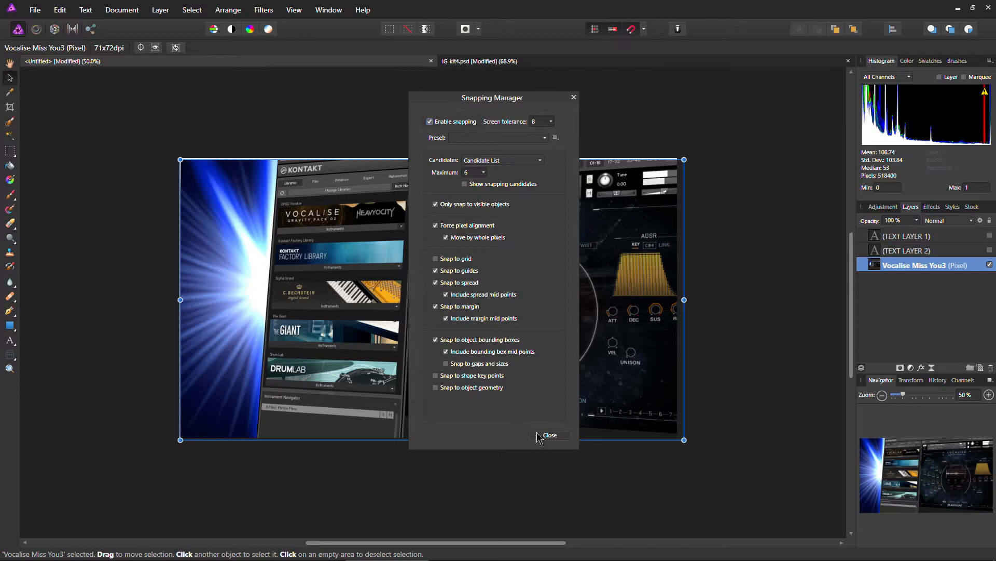
pyautogui.click(549, 435)
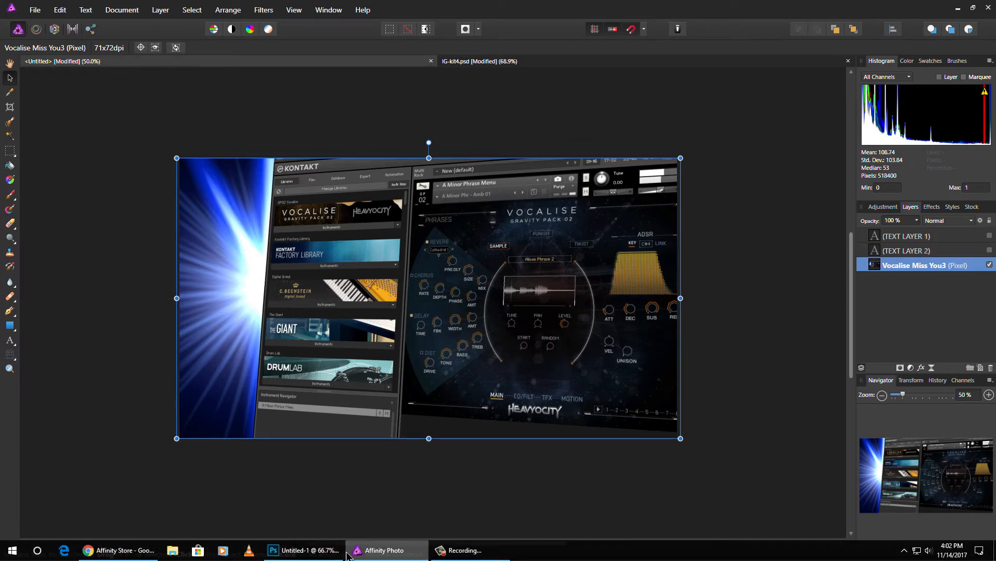
# - Inspect TEXT LINE 1 in Photoshop, then make TEXT LAYER 2 visible again in Affinity Photo
pyautogui.click(305, 550)
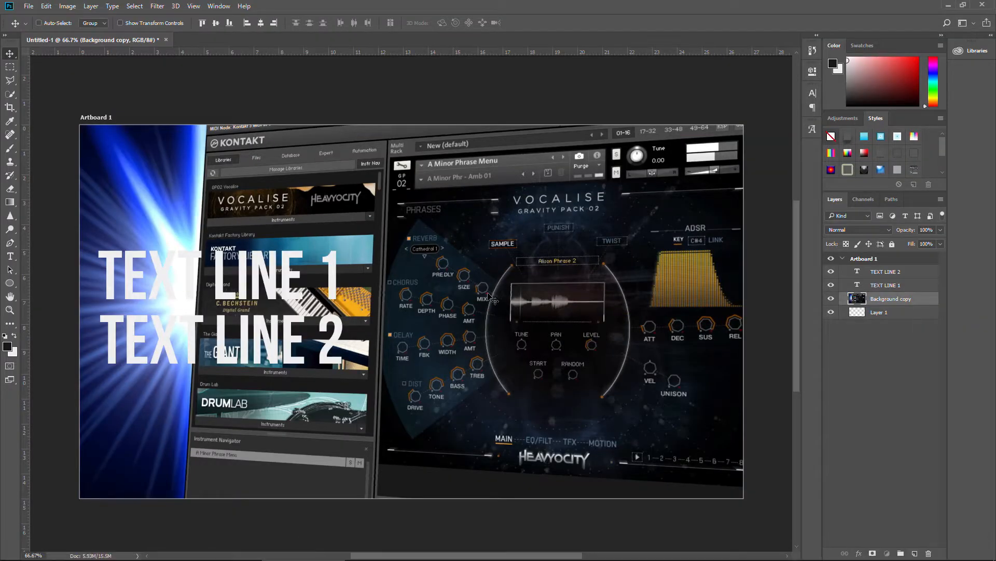
pyautogui.click(884, 285)
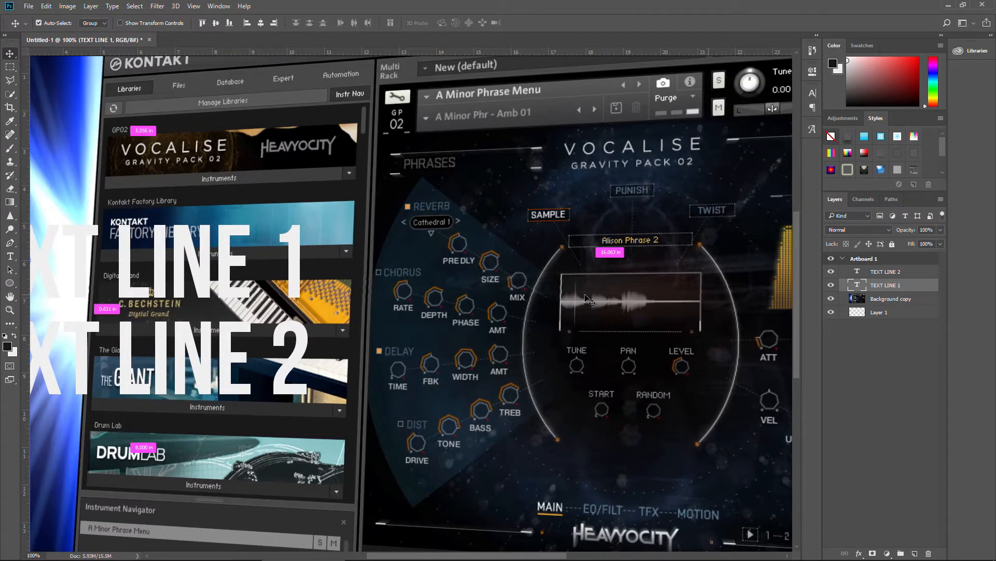
pyautogui.click(386, 550)
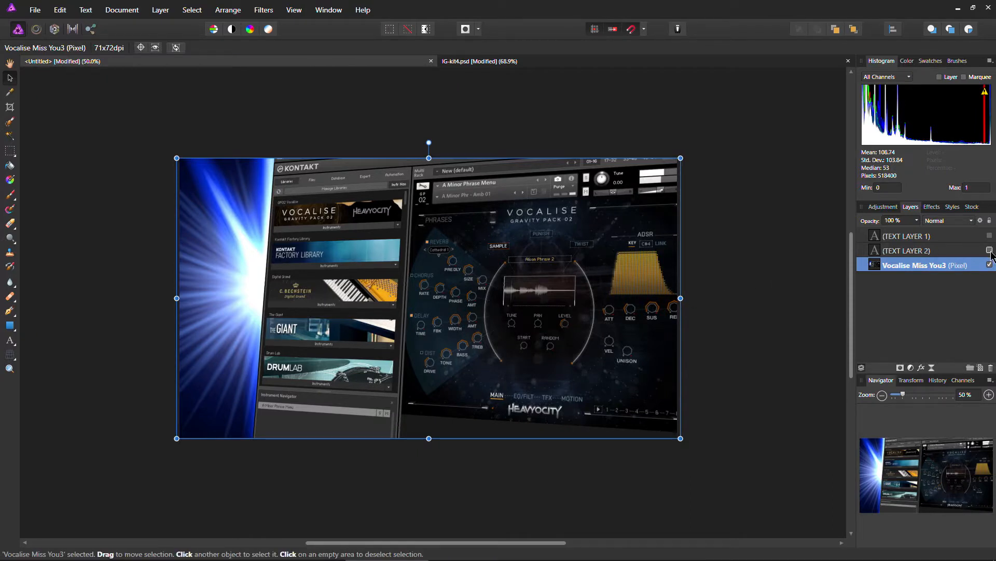
pyautogui.click(989, 250)
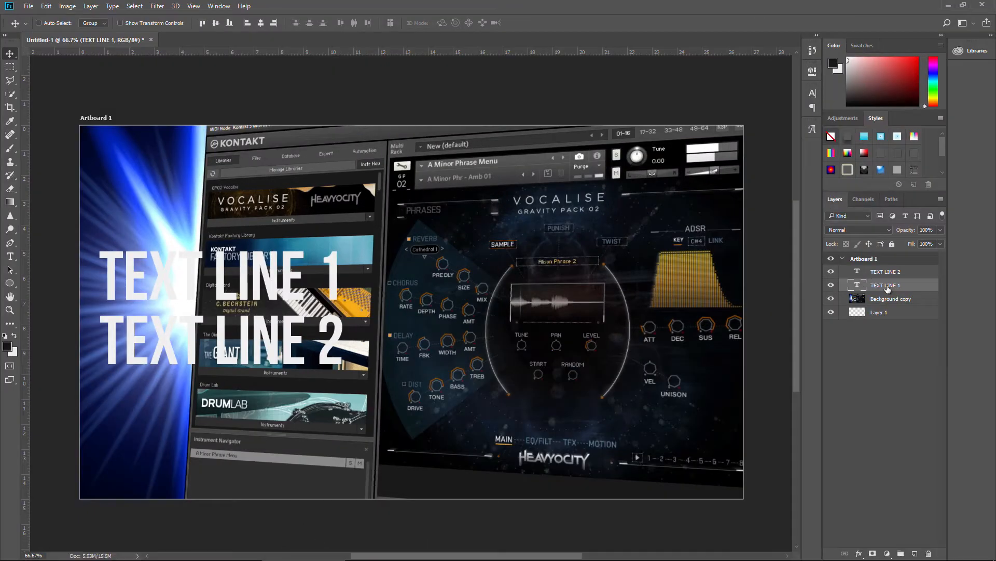
pyautogui.click(884, 271)
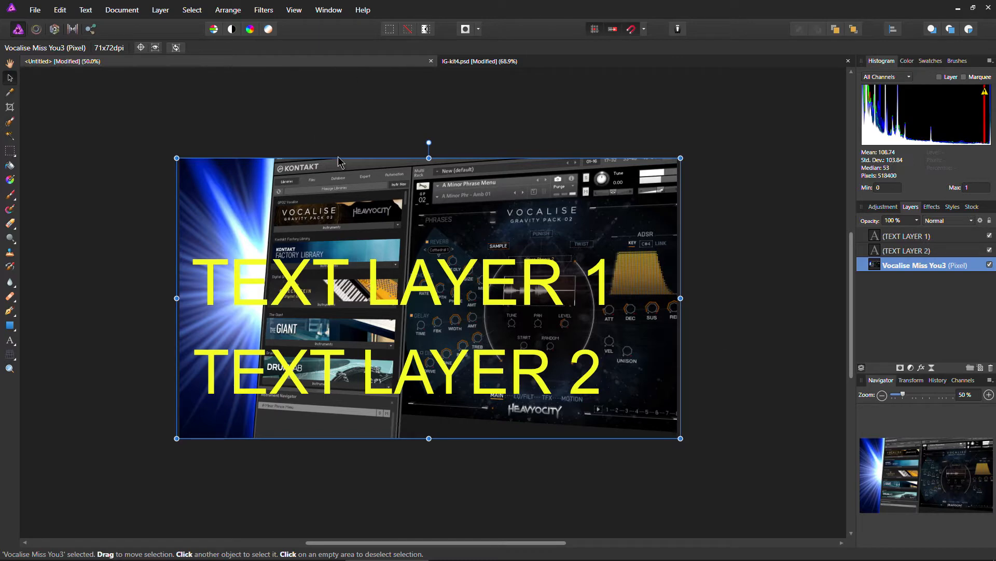
pyautogui.moveTo(416, 291)
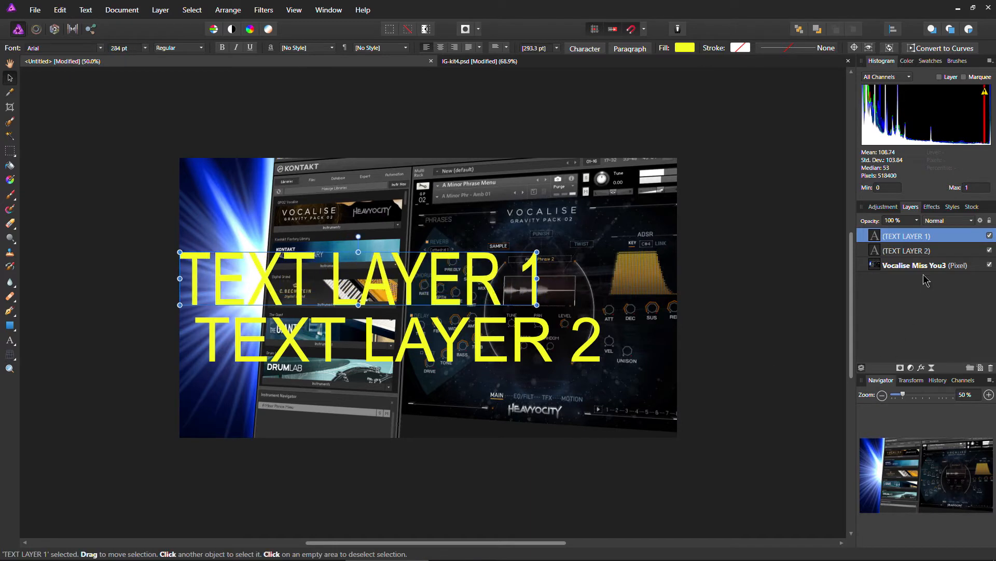
# - Select the Kontakt background image layer after repositioning TEXT LAYER 1
pyautogui.click(915, 265)
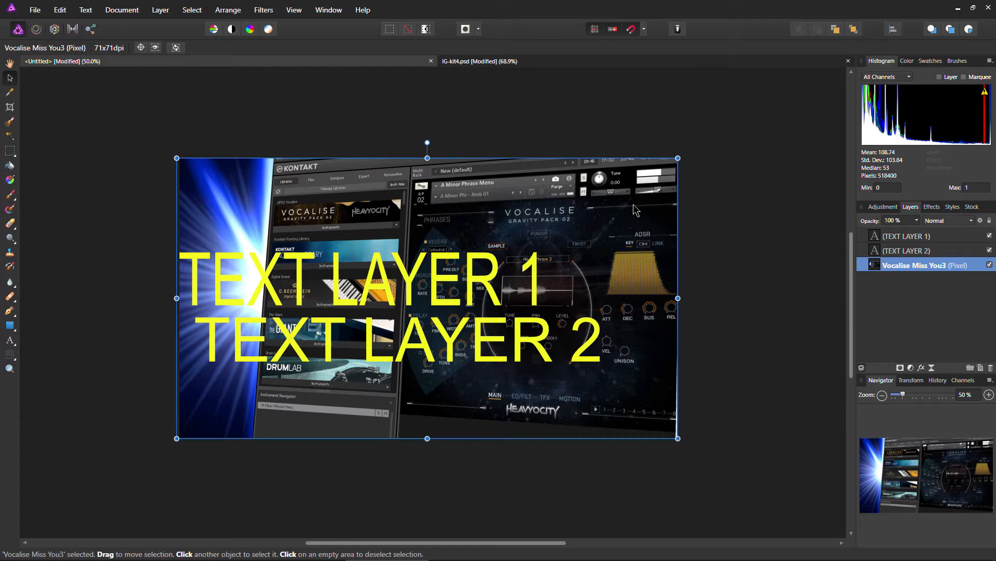
pyautogui.moveTo(337, 341)
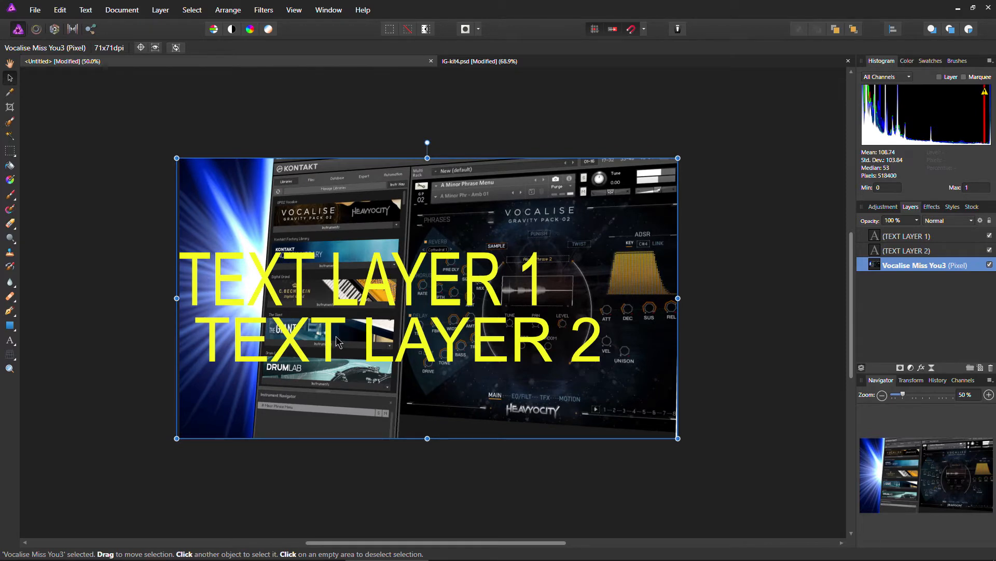
# - In Photoshop, select the Kontakt background copy and give it a perspective distortion
pyautogui.click(306, 549)
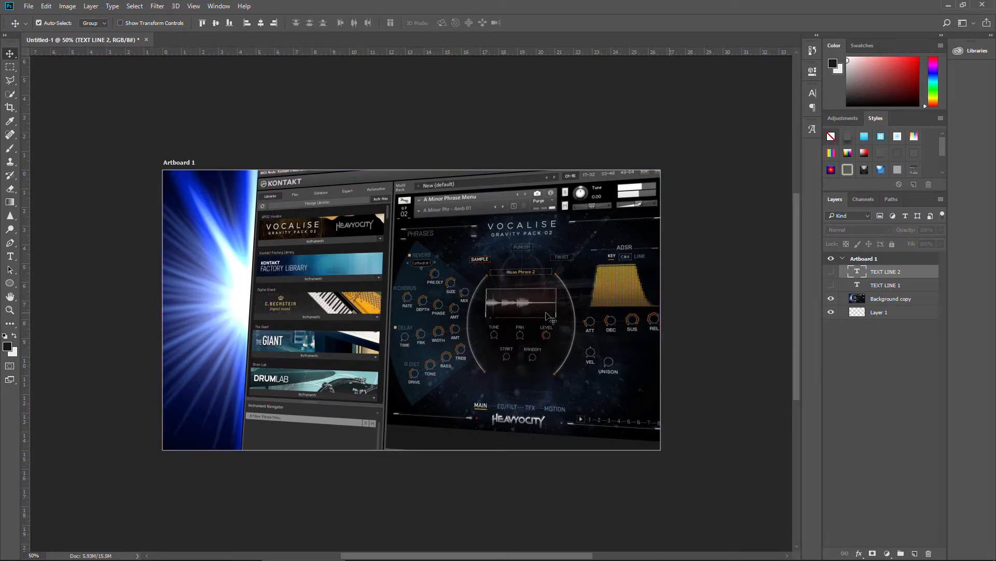
pyautogui.click(889, 298)
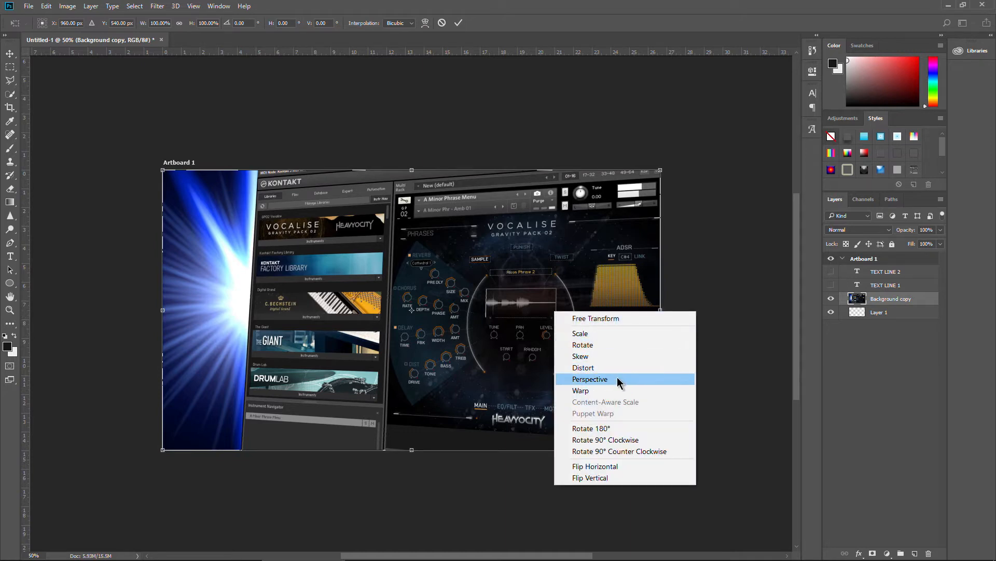
pyautogui.click(590, 379)
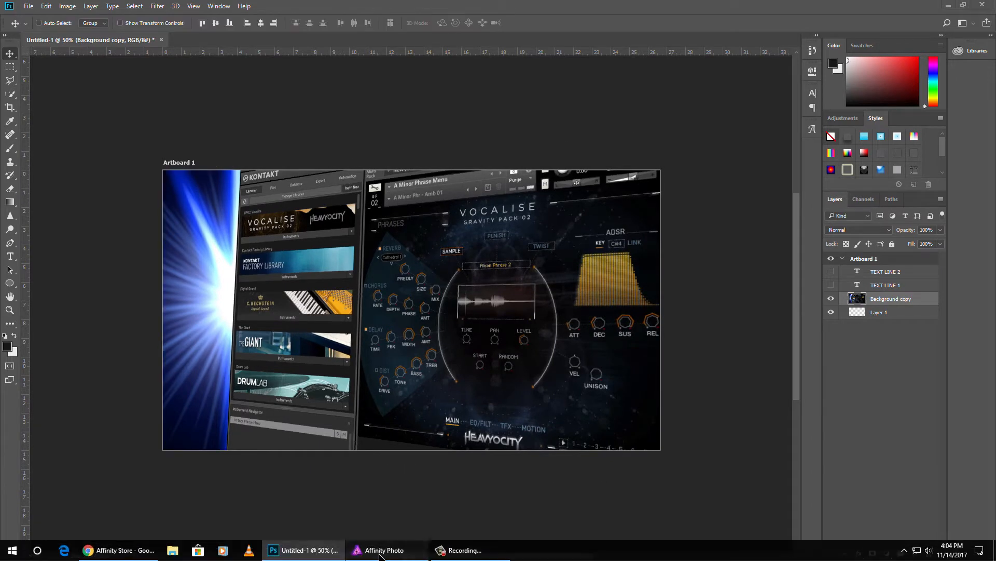
# - In Affinity Photo, hide both text layers and locate the Kontakt image layer
pyautogui.click(381, 549)
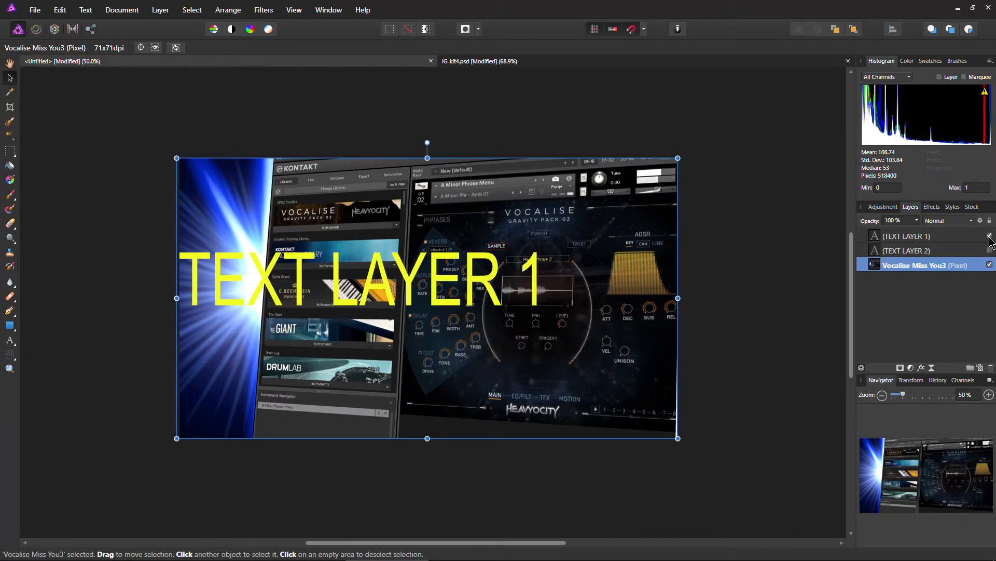
pyautogui.click(988, 235)
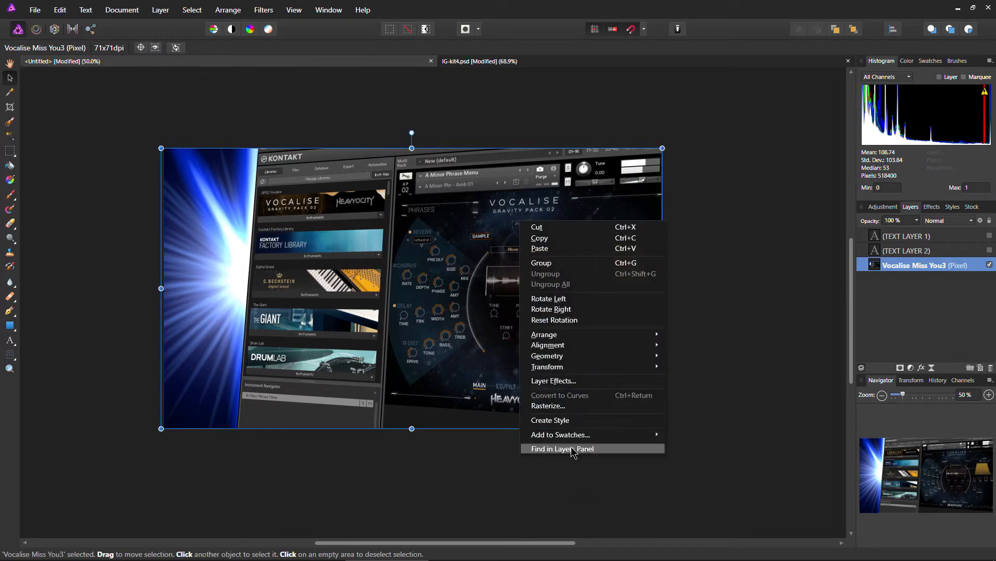
pyautogui.click(562, 448)
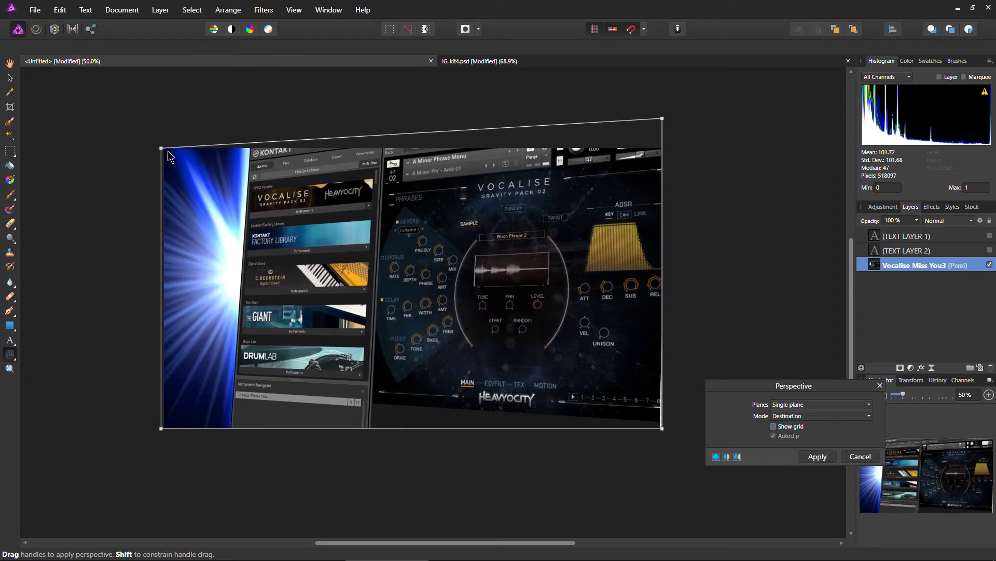
pyautogui.moveTo(741, 269)
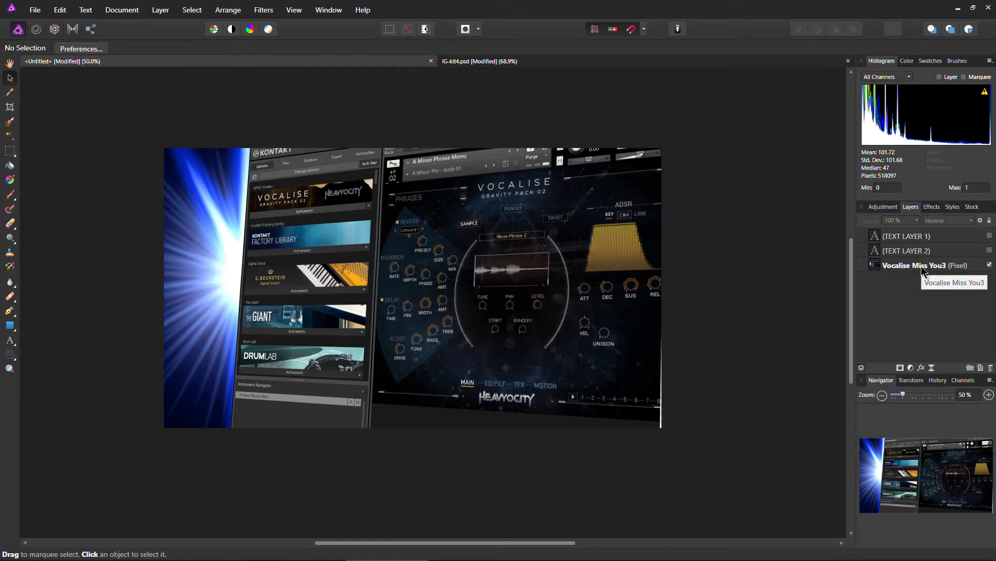
# - Glance between Photoshop and Affinity Photo, ending on the Photoshop document
pyautogui.click(305, 549)
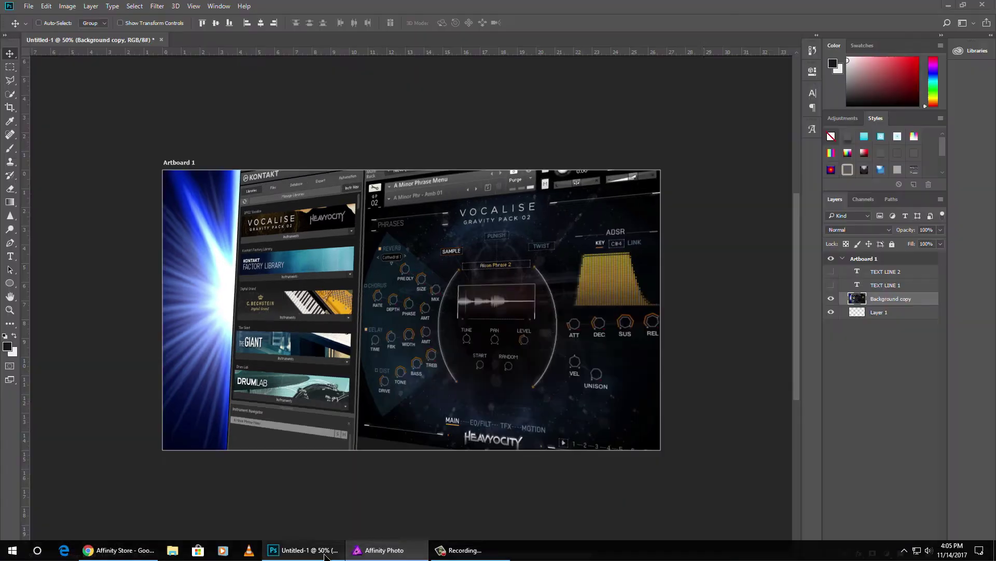
pyautogui.click(380, 549)
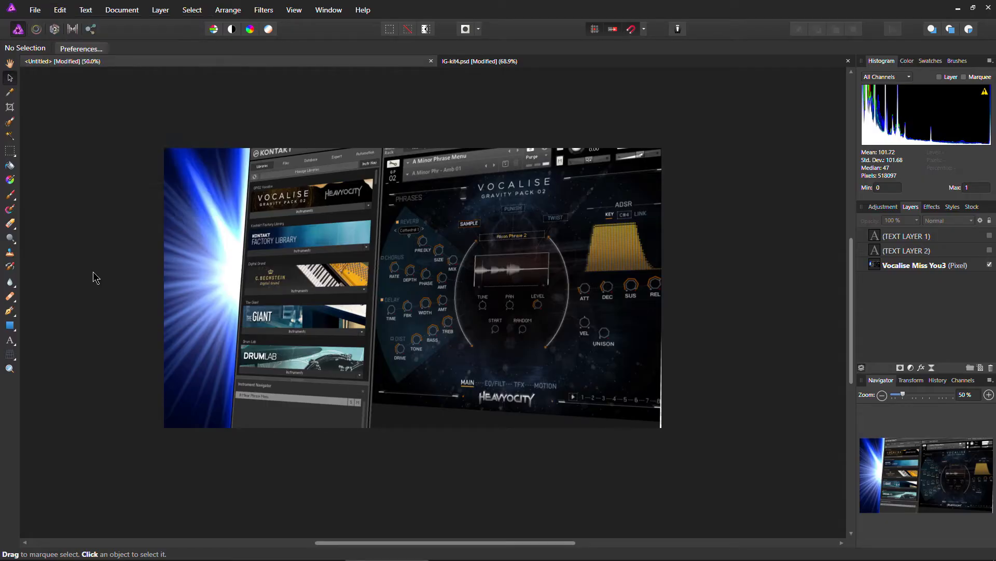
pyautogui.click(81, 48)
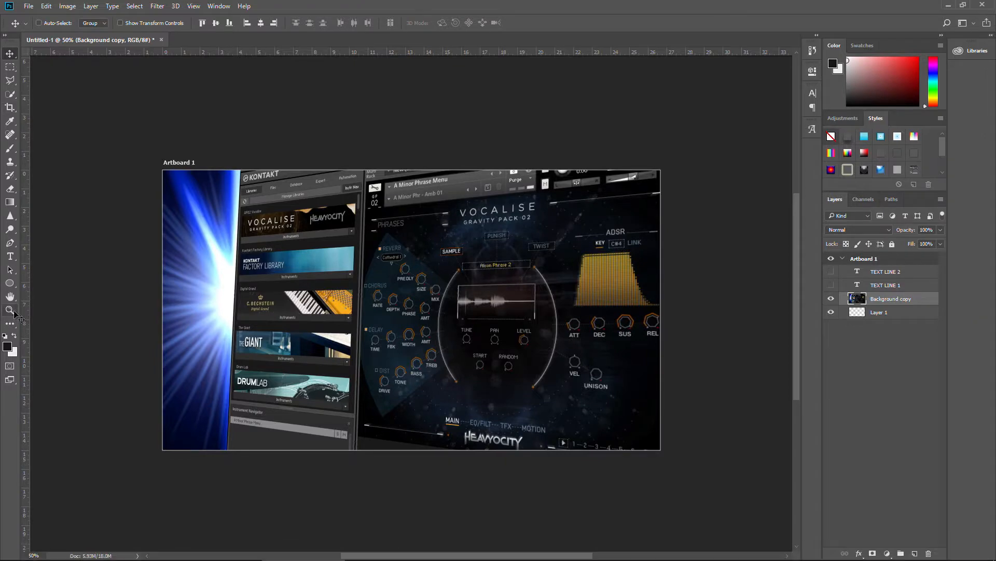
pyautogui.moveTo(377, 549)
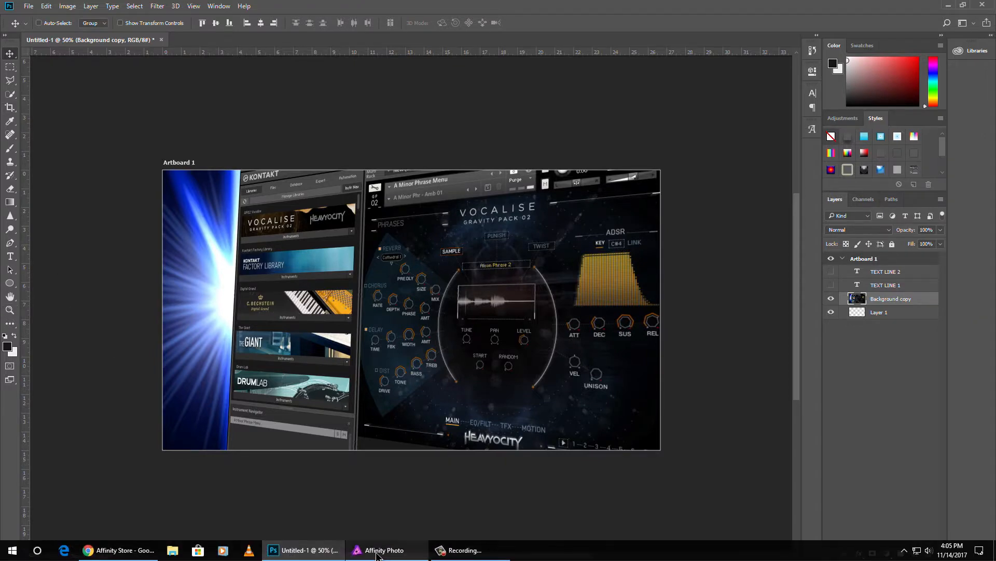
pyautogui.click(384, 550)
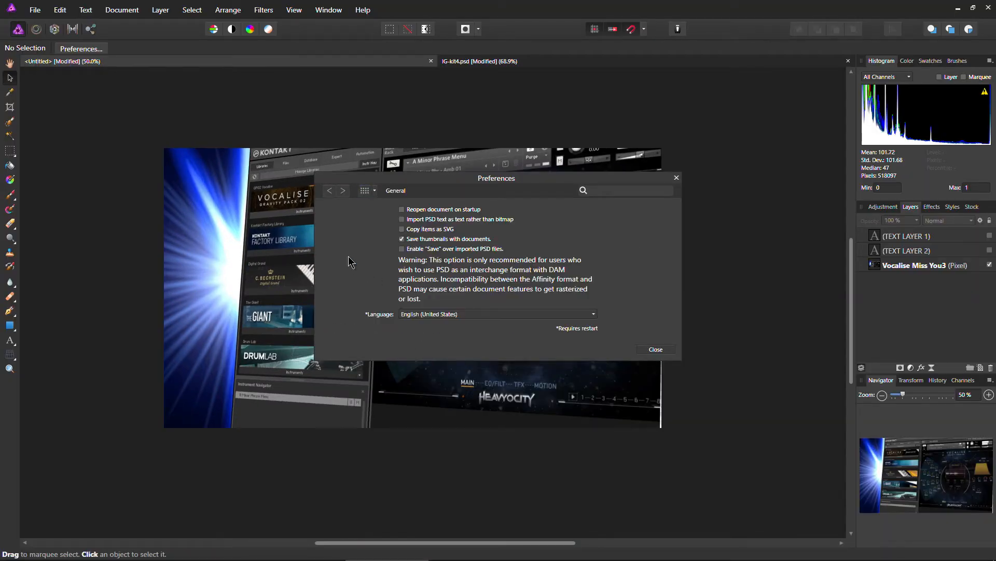
pyautogui.click(365, 190)
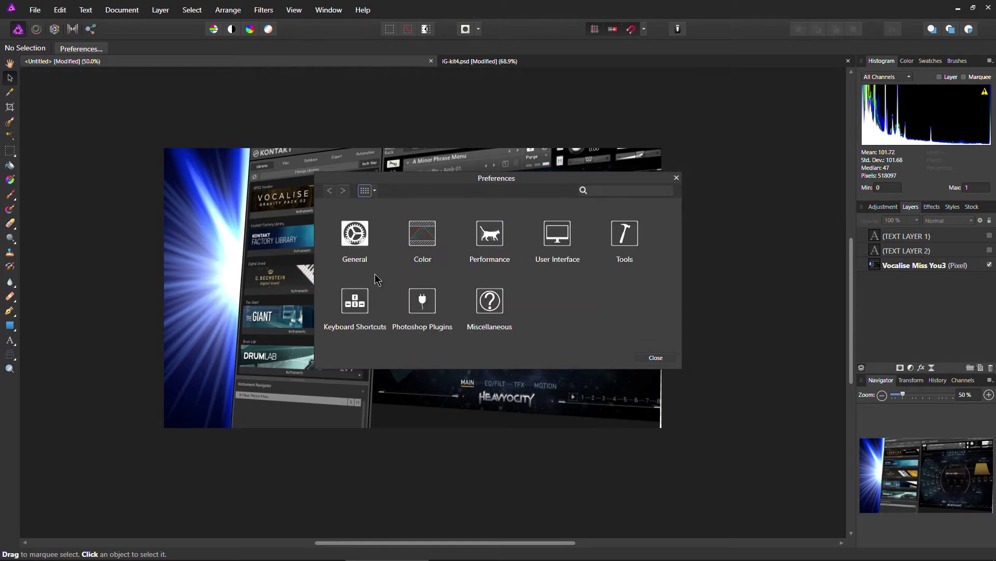
pyautogui.click(557, 241)
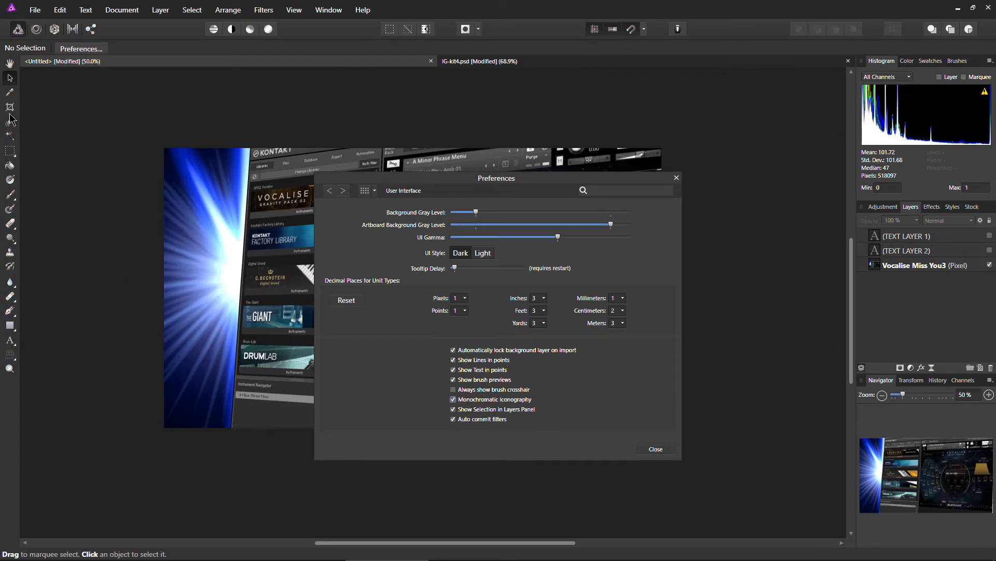
pyautogui.moveTo(301, 428)
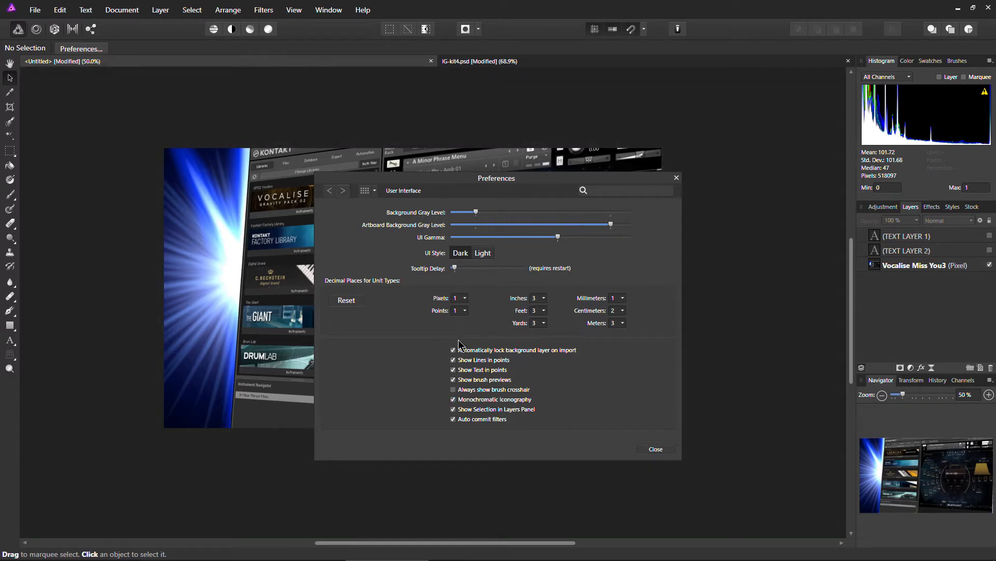
pyautogui.click(453, 399)
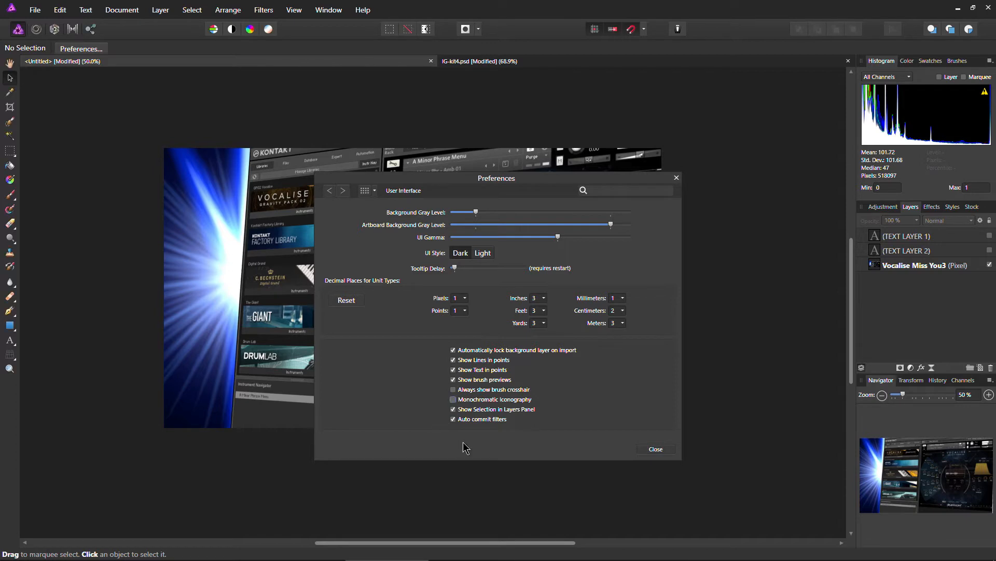
pyautogui.moveTo(655, 451)
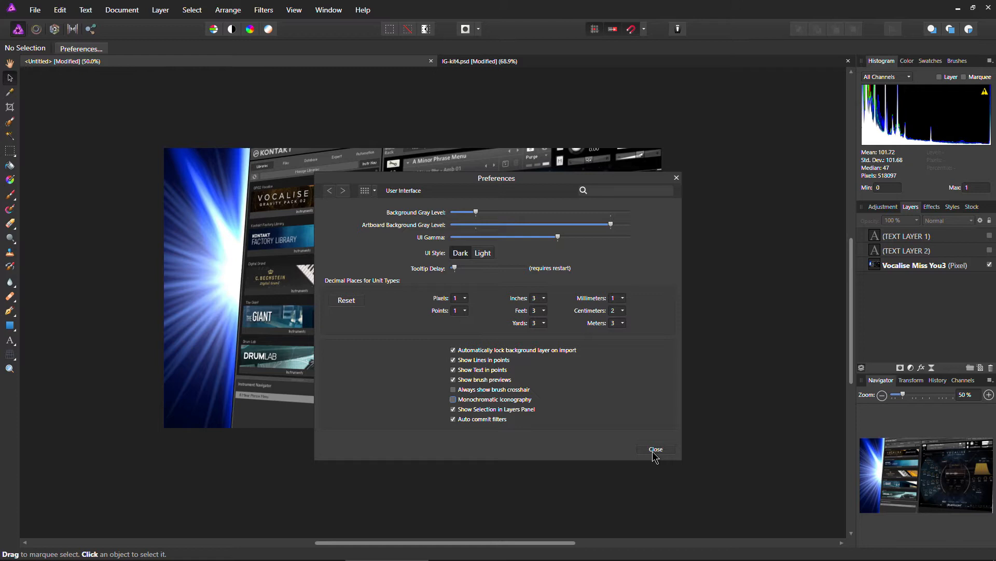
pyautogui.moveTo(660, 455)
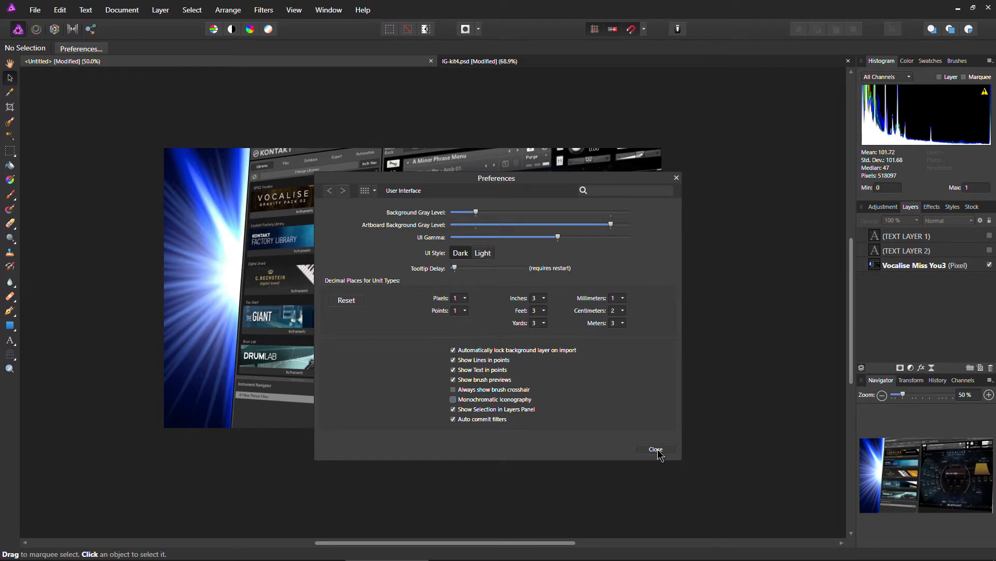
pyautogui.click(453, 408)
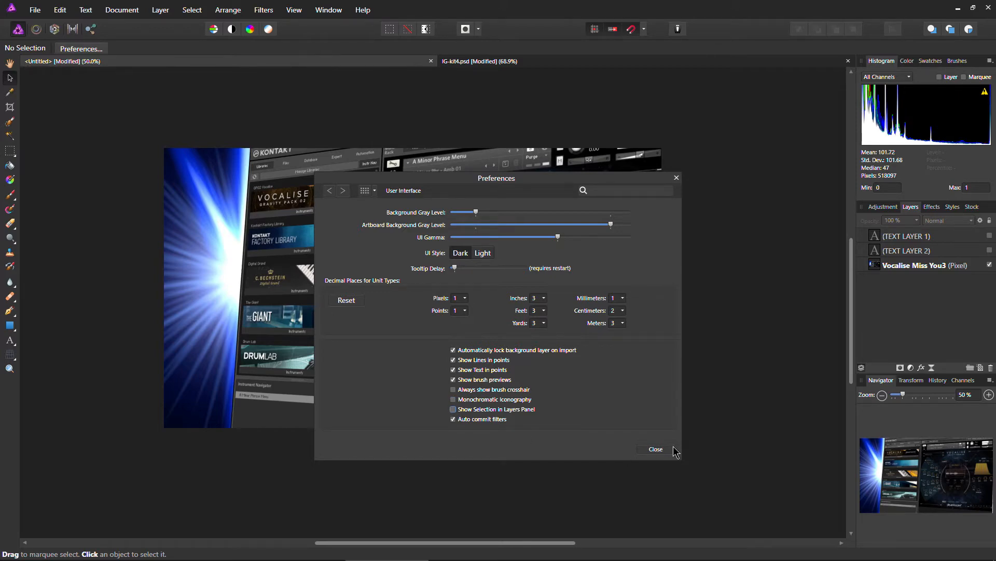
pyautogui.click(655, 449)
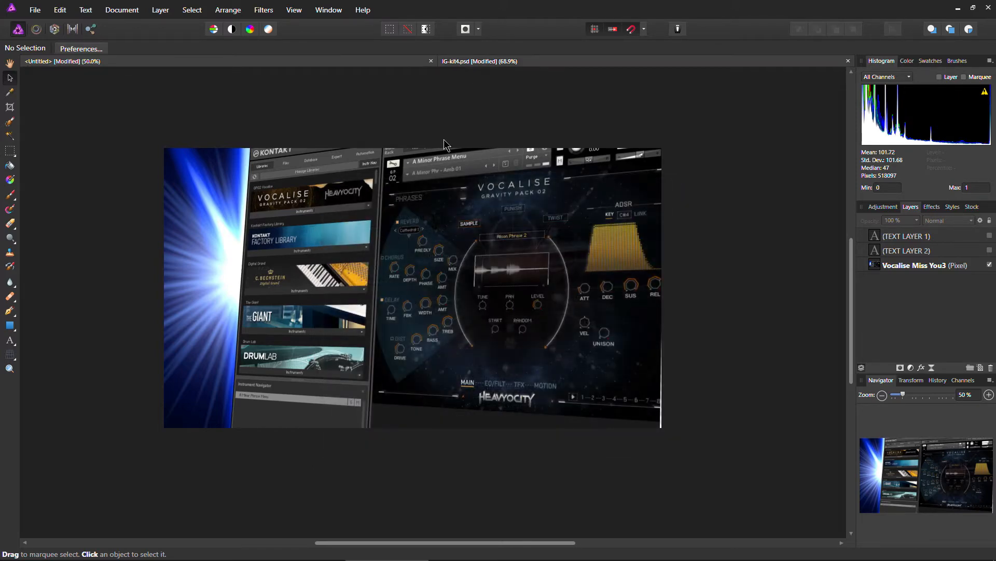
# - Open IG-kit4.psd, nudge the NEWEST POST banner, try other fills, then restore teal
pyautogui.click(479, 61)
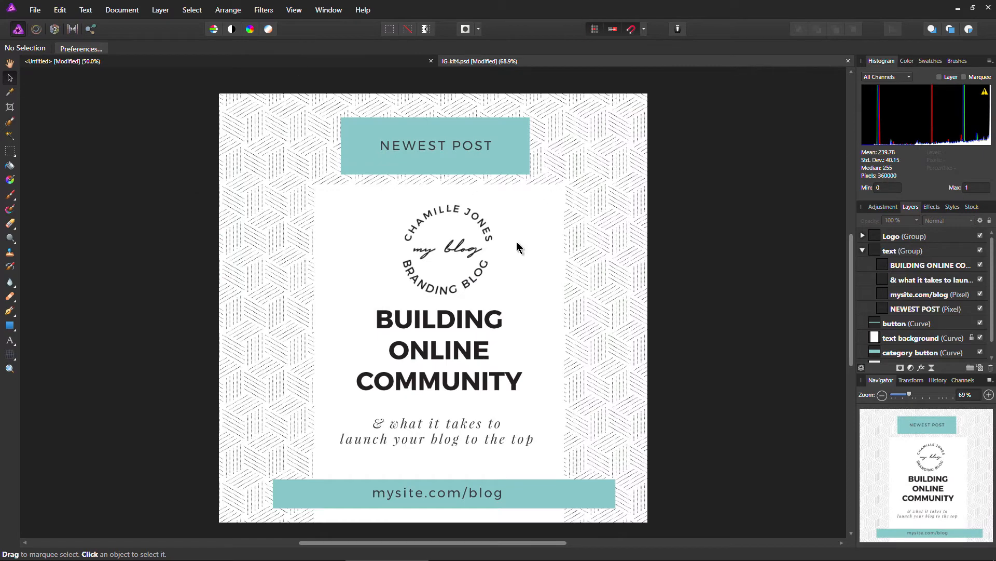
pyautogui.moveTo(469, 99)
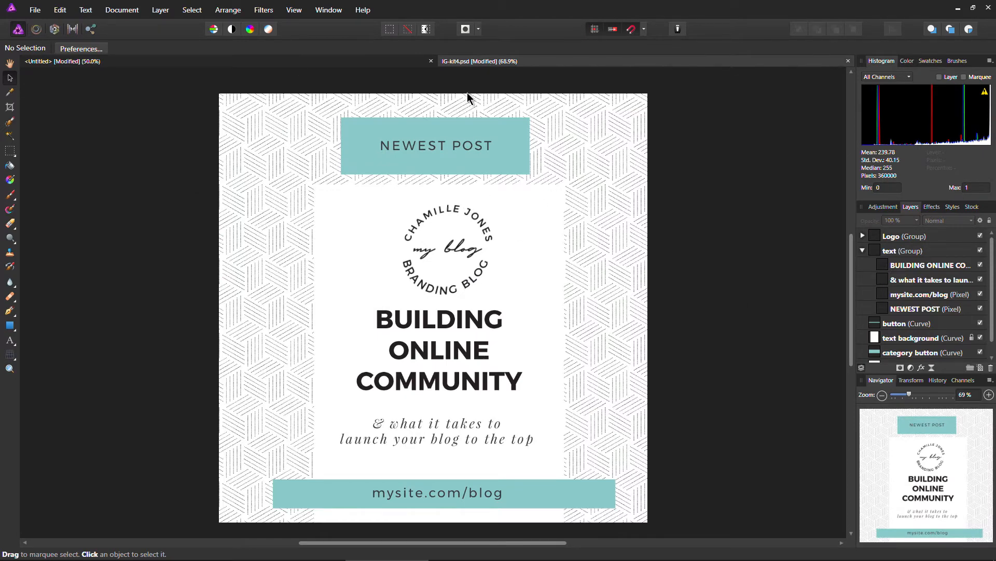
pyautogui.click(436, 145)
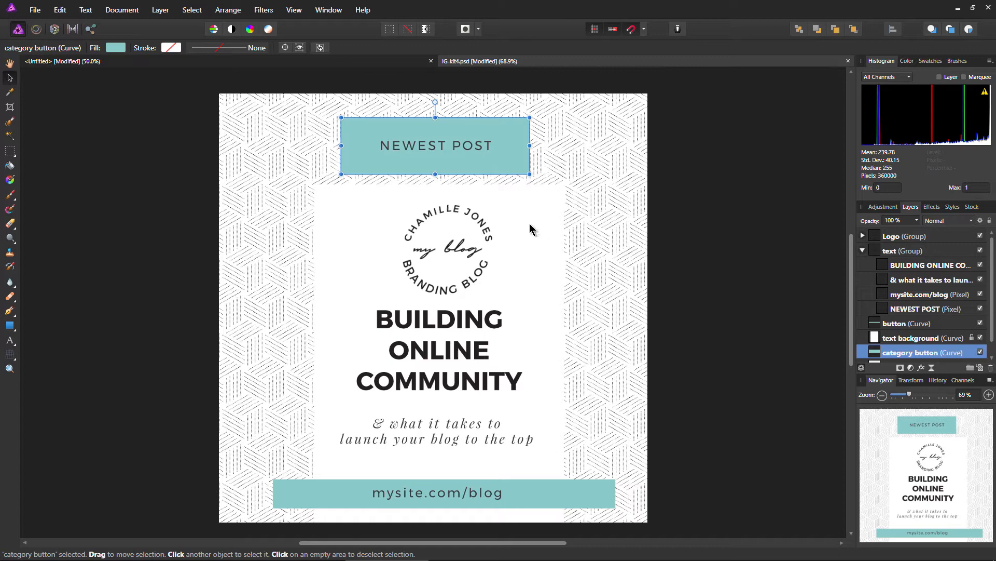
pyautogui.moveTo(479, 185)
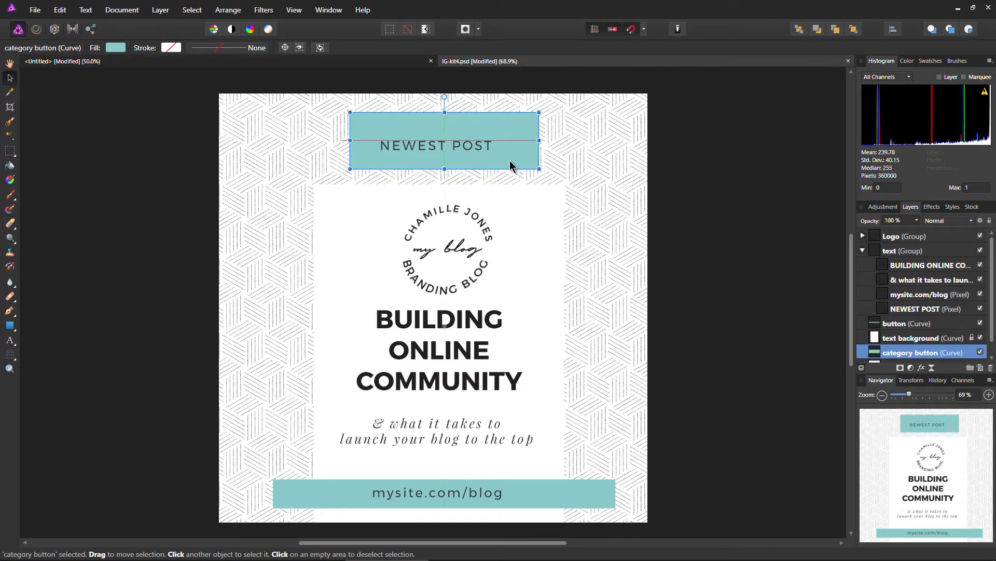
pyautogui.click(115, 47)
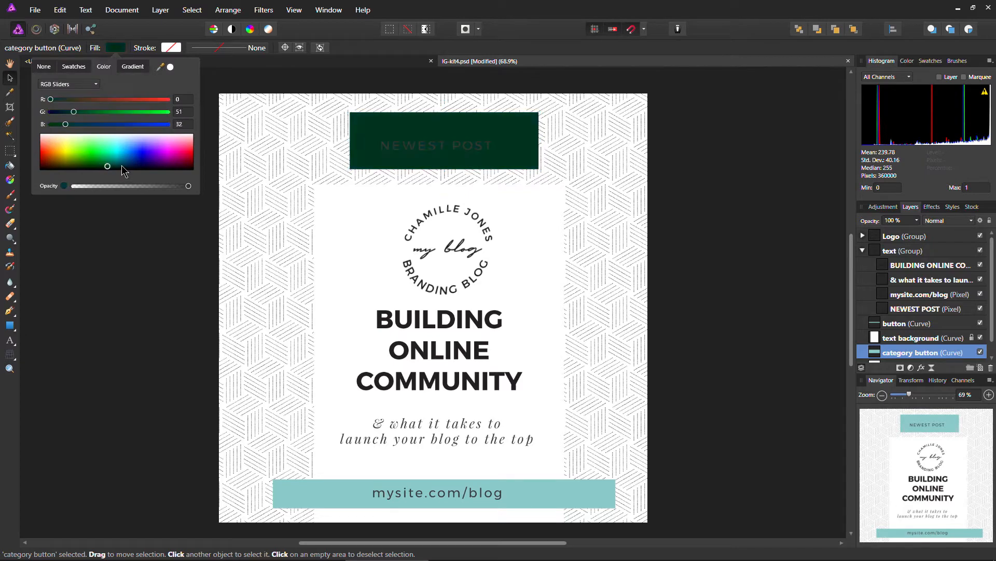
pyautogui.click(112, 151)
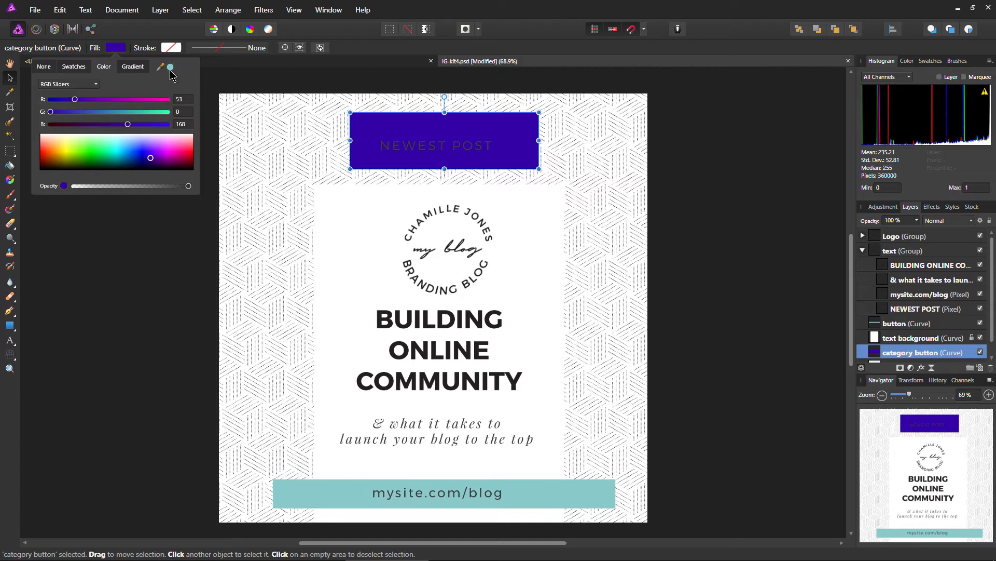
pyautogui.click(116, 145)
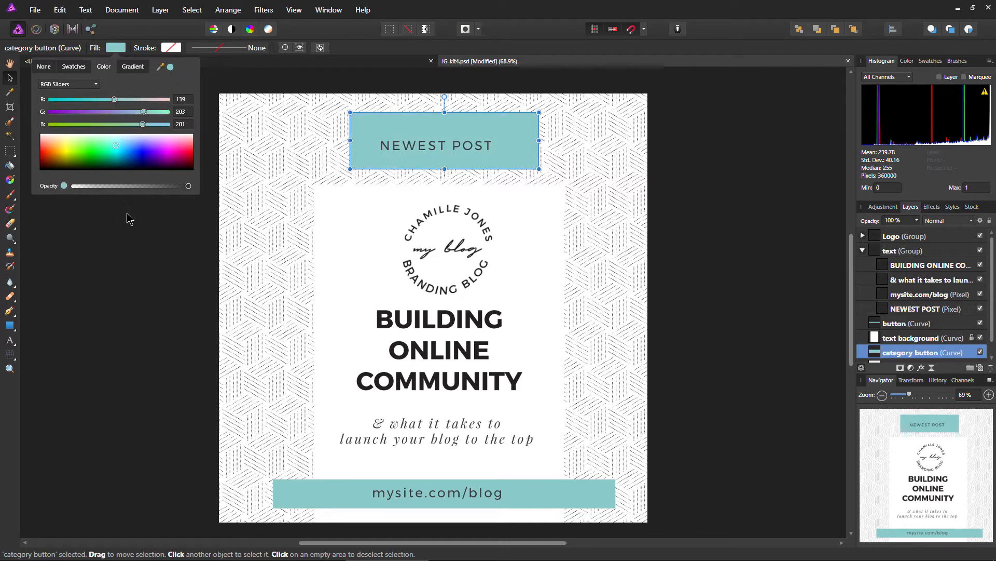
pyautogui.click(787, 308)
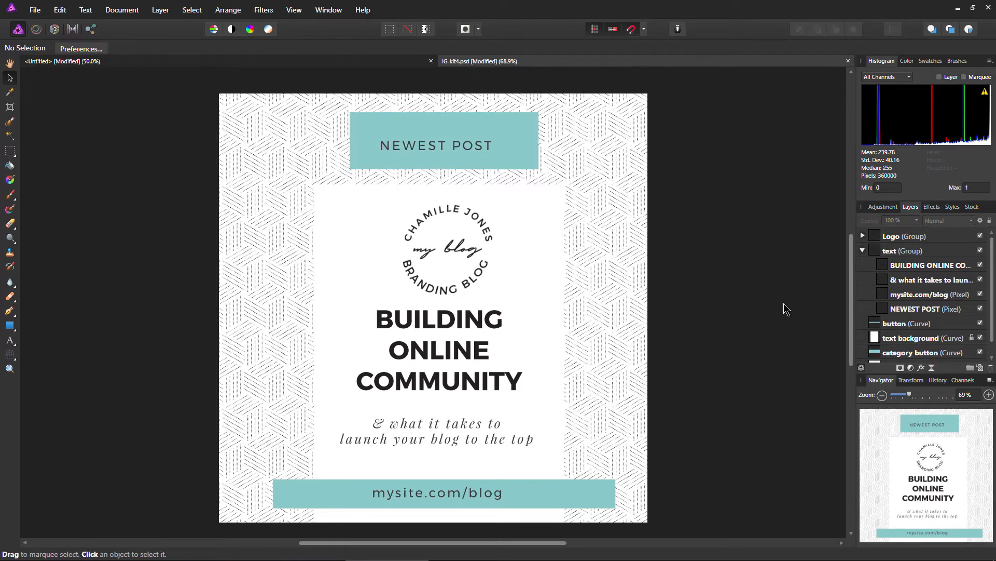
pyautogui.moveTo(442, 221)
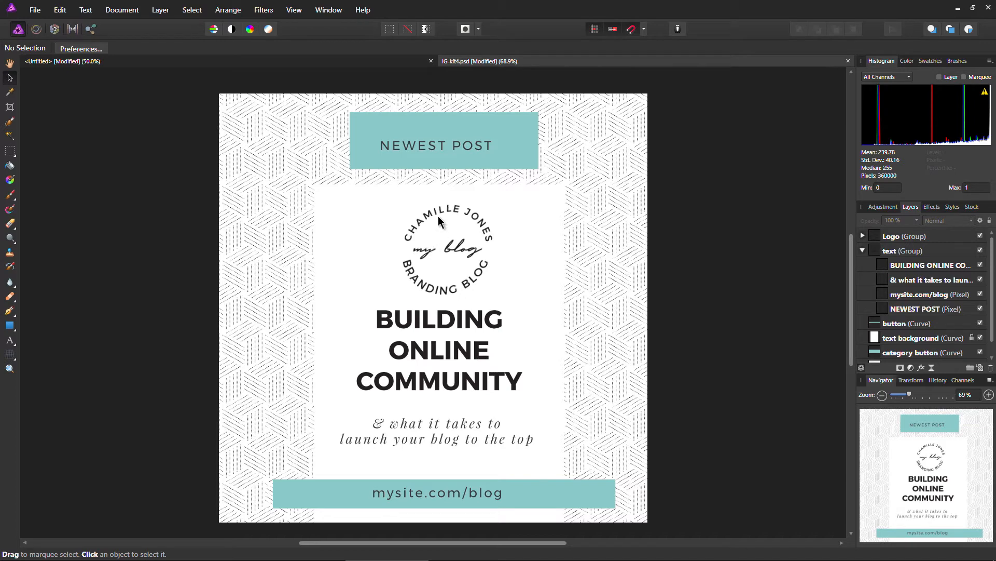
# - Rotate the circular blog logo, then go back to the Untitled Kontakt document
pyautogui.click(444, 248)
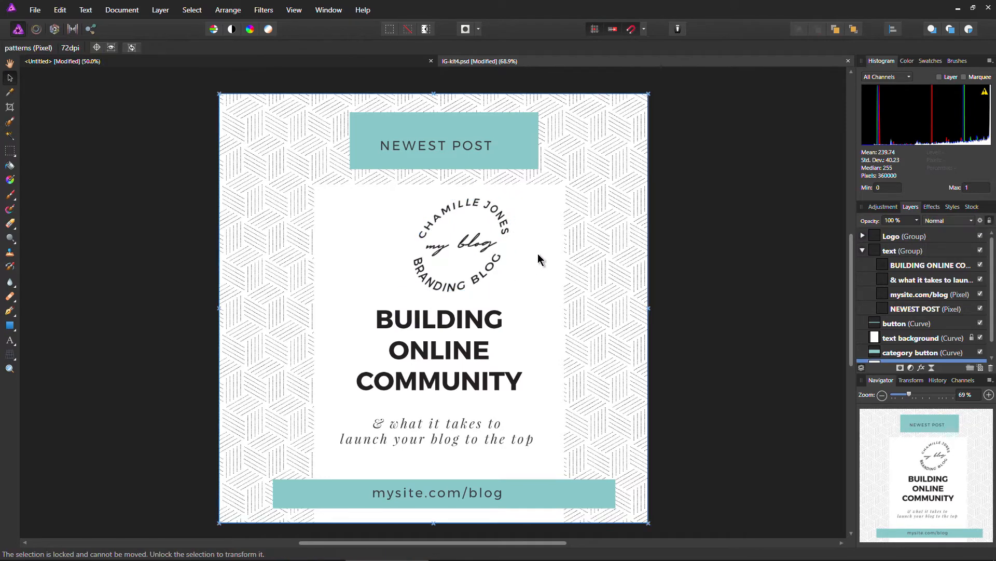
pyautogui.moveTo(97, 64)
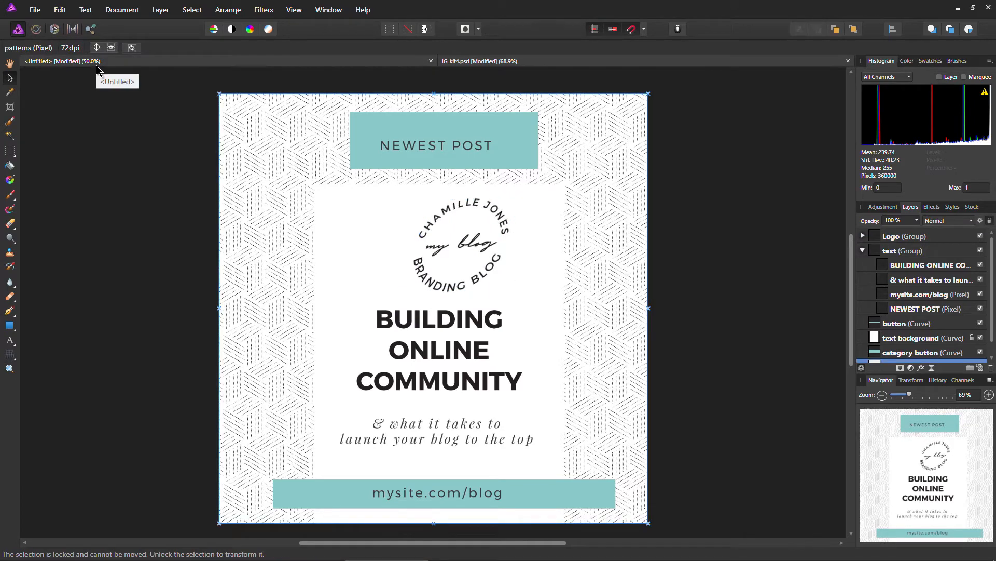
pyautogui.click(478, 61)
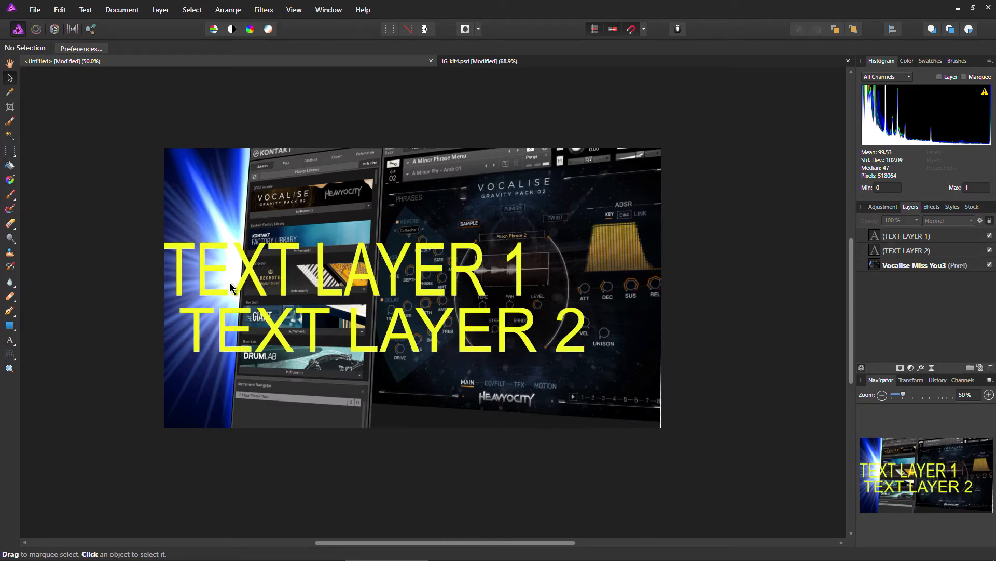
pyautogui.moveTo(909, 249)
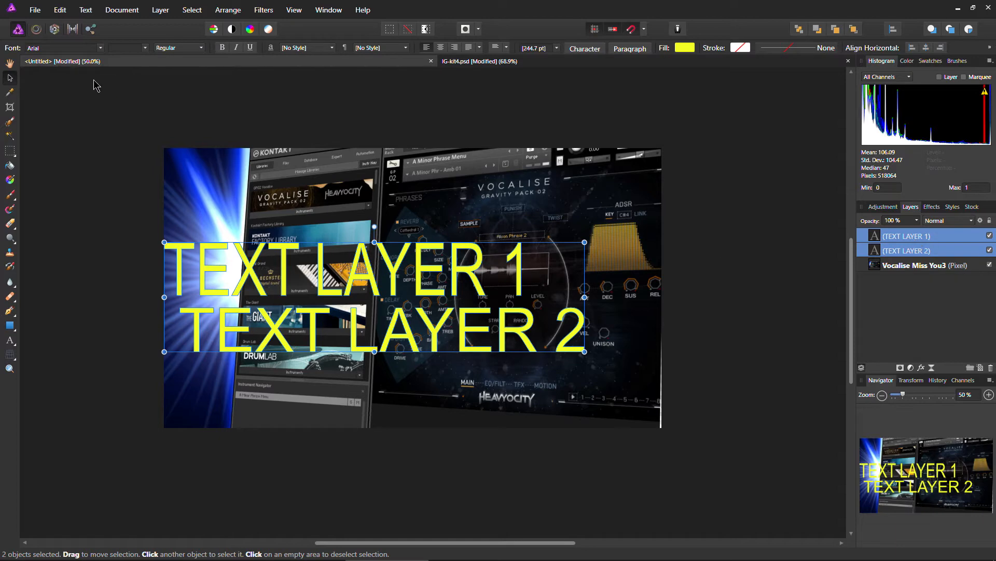
# - Switch both yellow text layers from Arial to the Bebas font
pyautogui.click(60, 48)
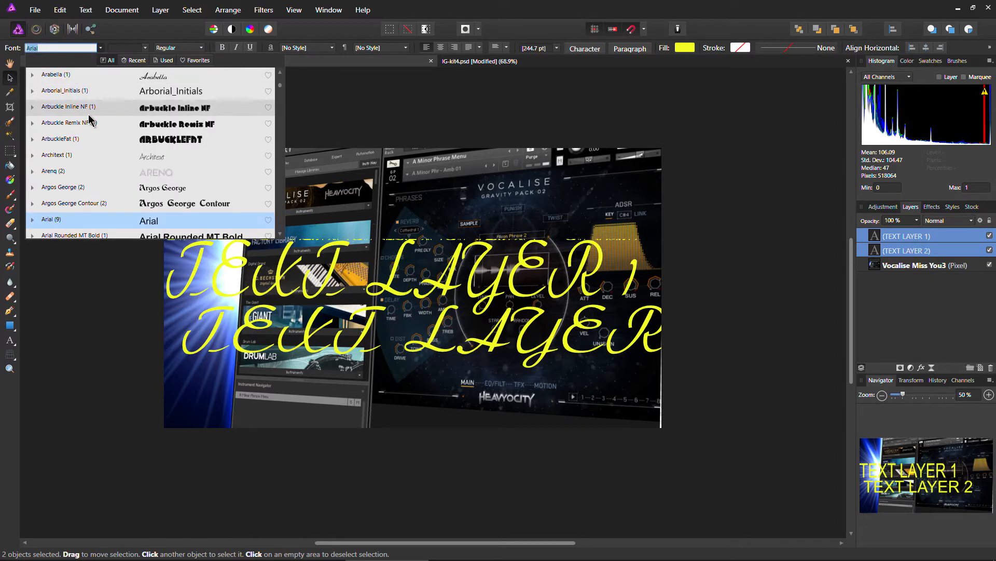
pyautogui.scroll(-3)
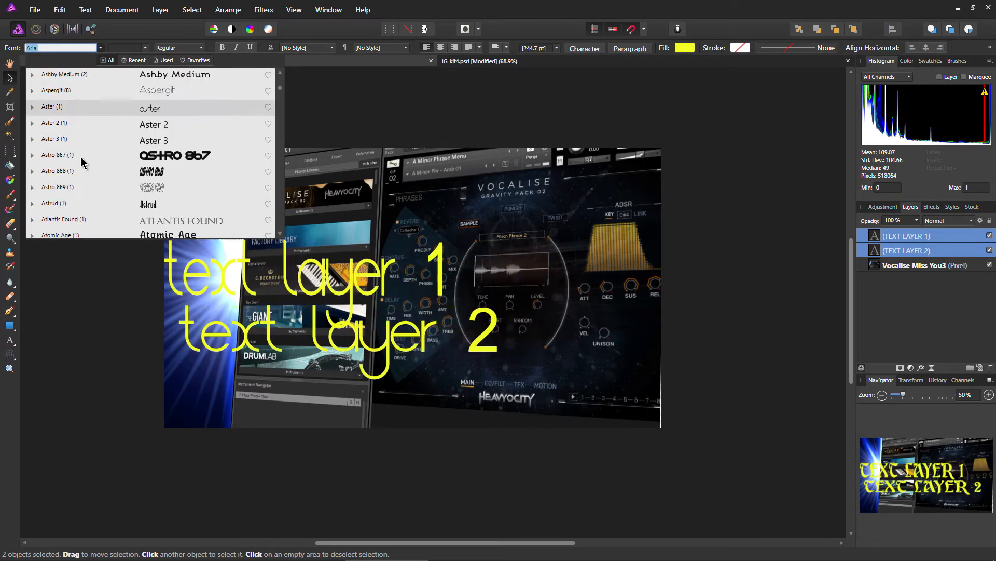
pyautogui.scroll(-3)
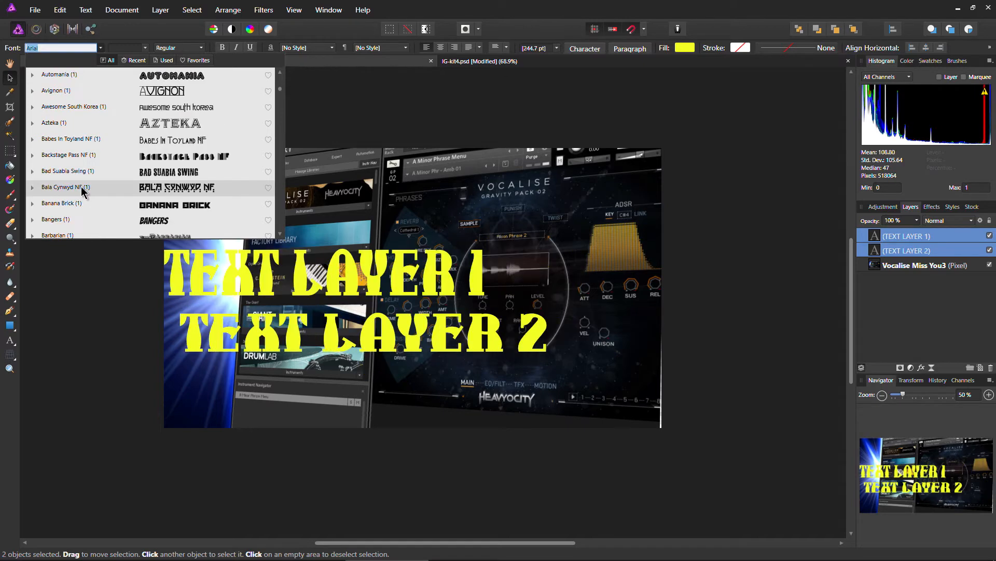
pyautogui.scroll(-3)
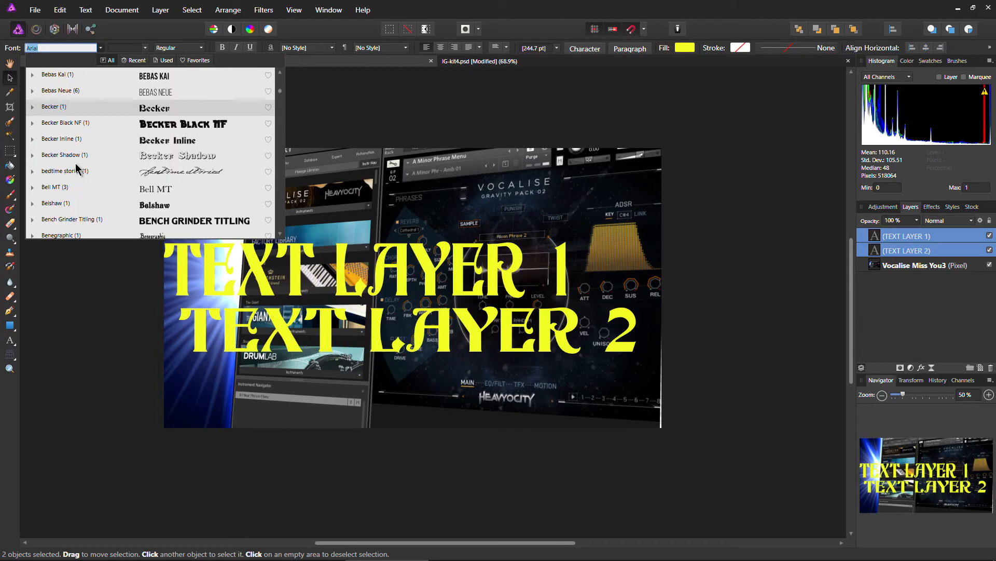
pyautogui.scroll(-3)
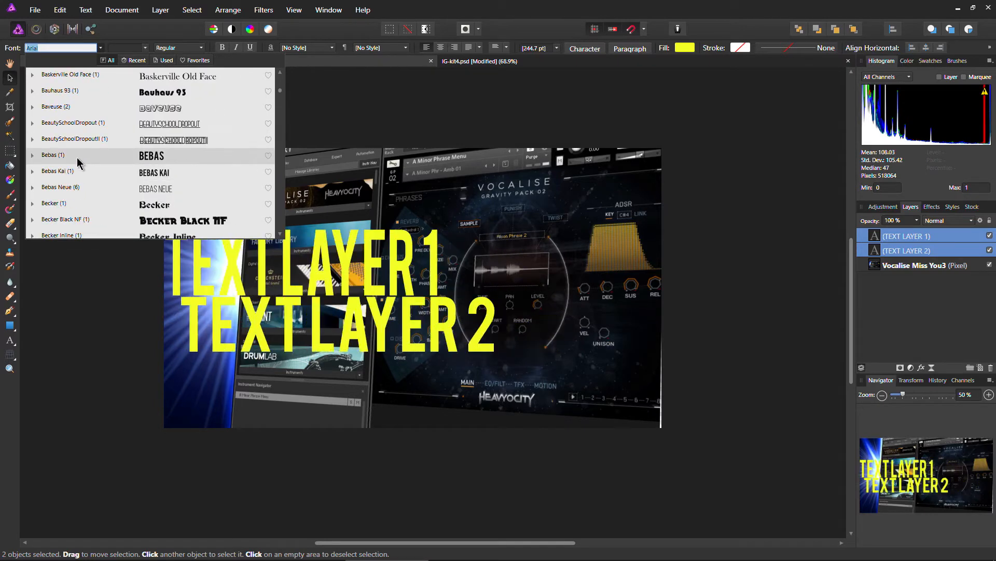
pyautogui.click(52, 155)
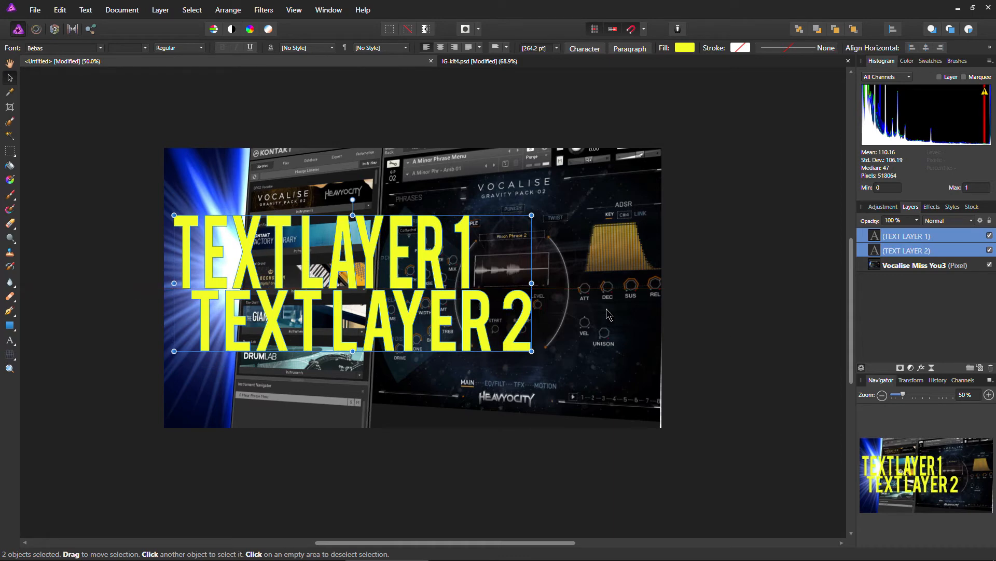
# - Reselect TEXT LAYER 1 and TEXT LAYER 2 together
pyautogui.click(907, 235)
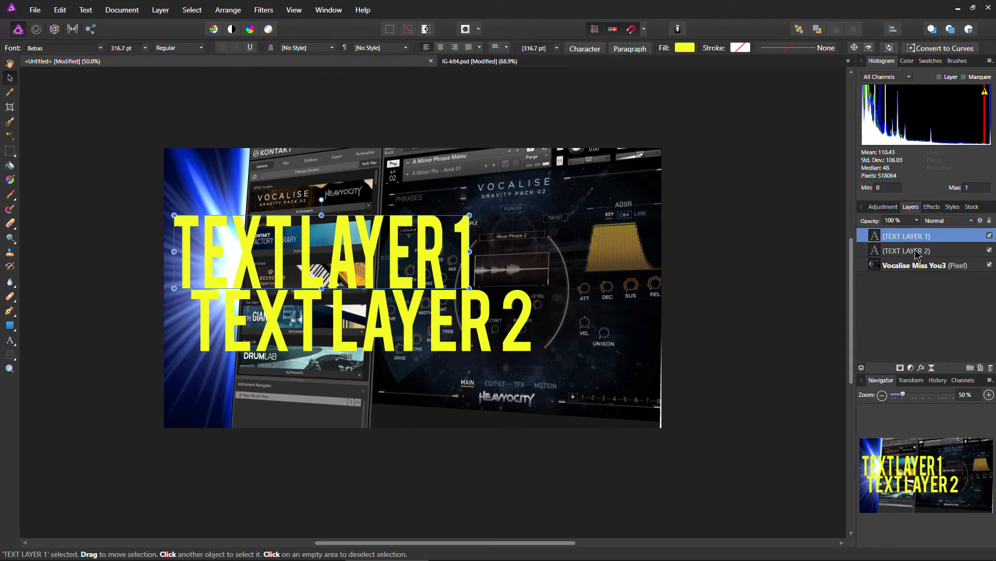
pyautogui.click(906, 250)
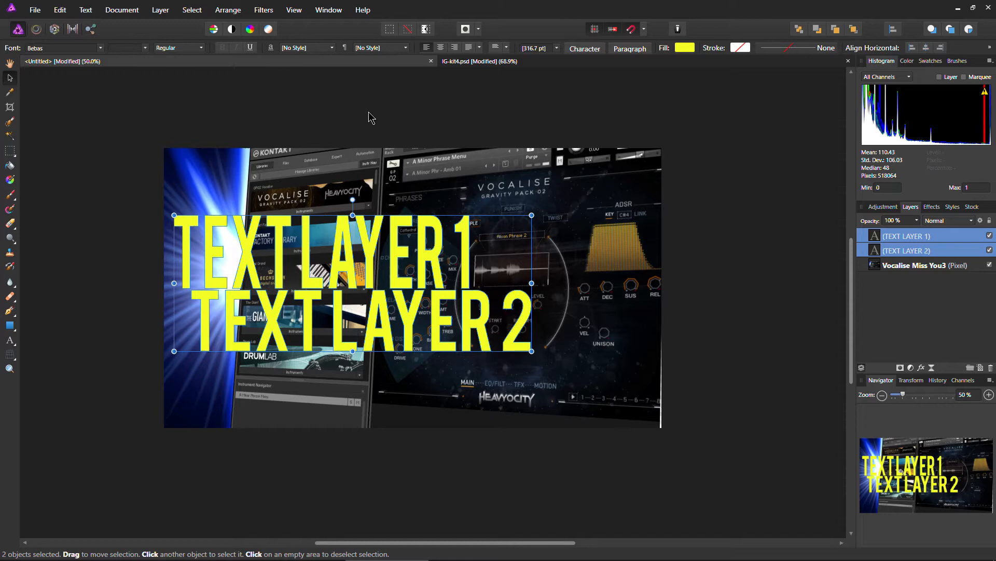
pyautogui.click(684, 47)
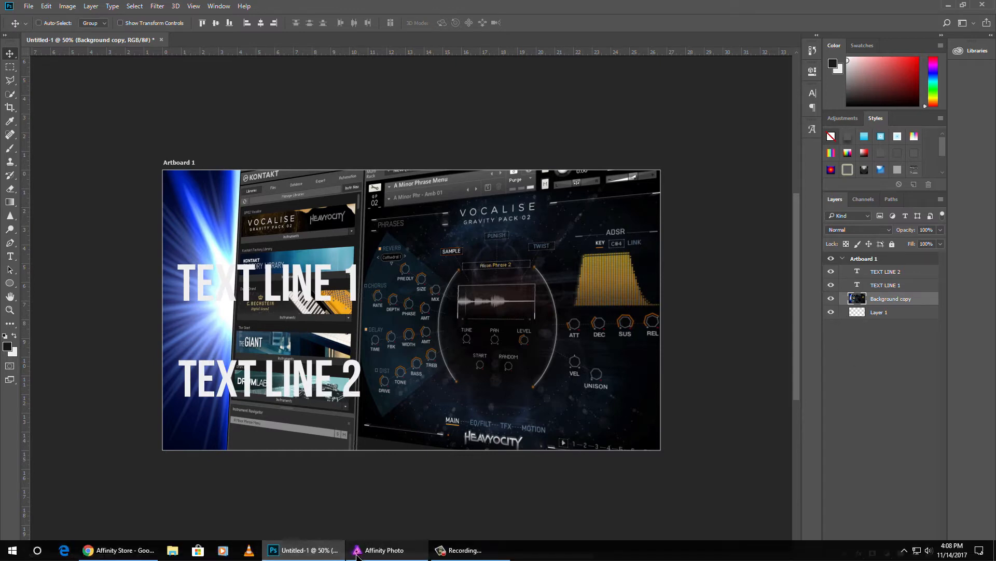
# - In Photoshop, keep both lines in Bebas Neue and move TEXT LINE 1 down toward line 2
pyautogui.click(382, 550)
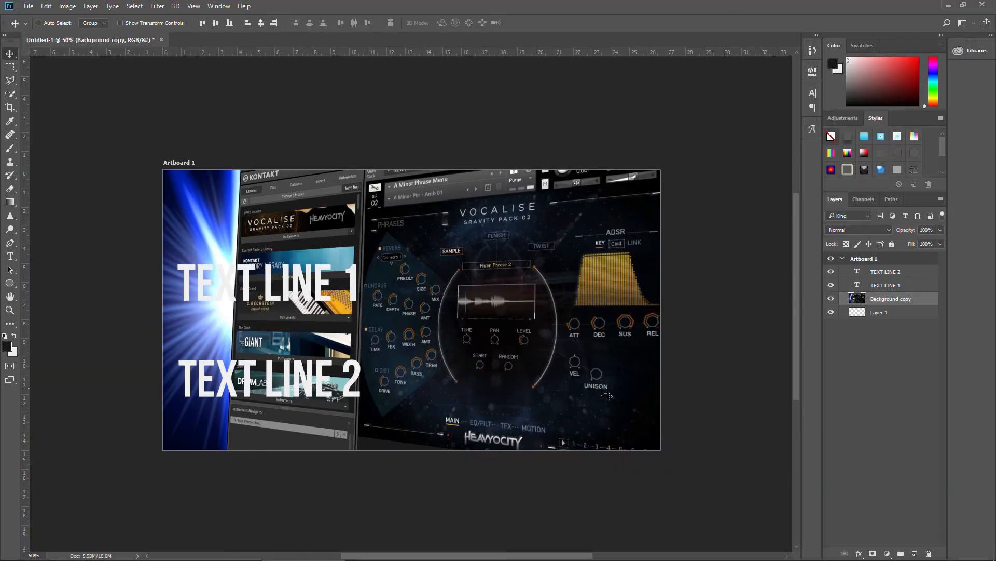
pyautogui.click(885, 285)
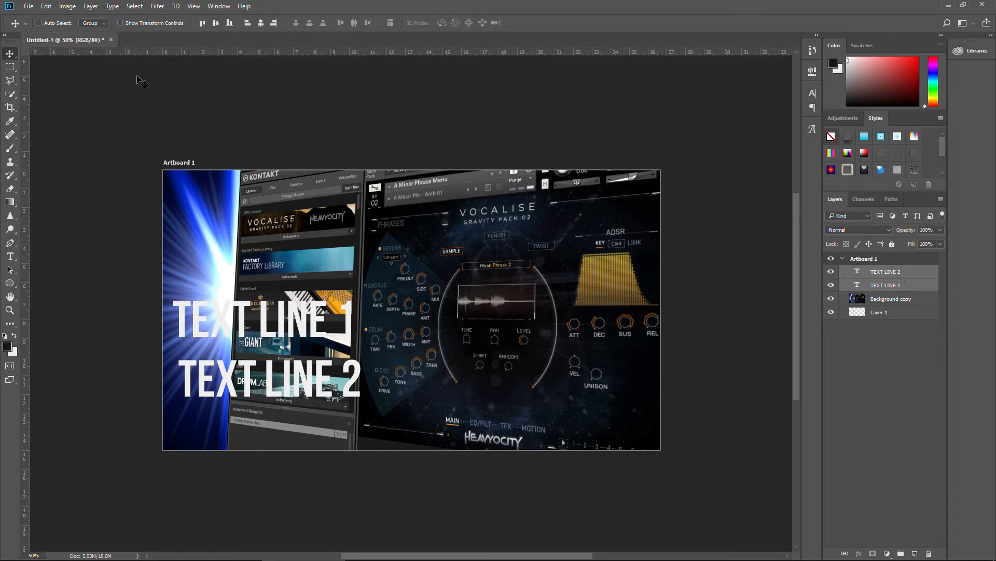
pyautogui.click(813, 94)
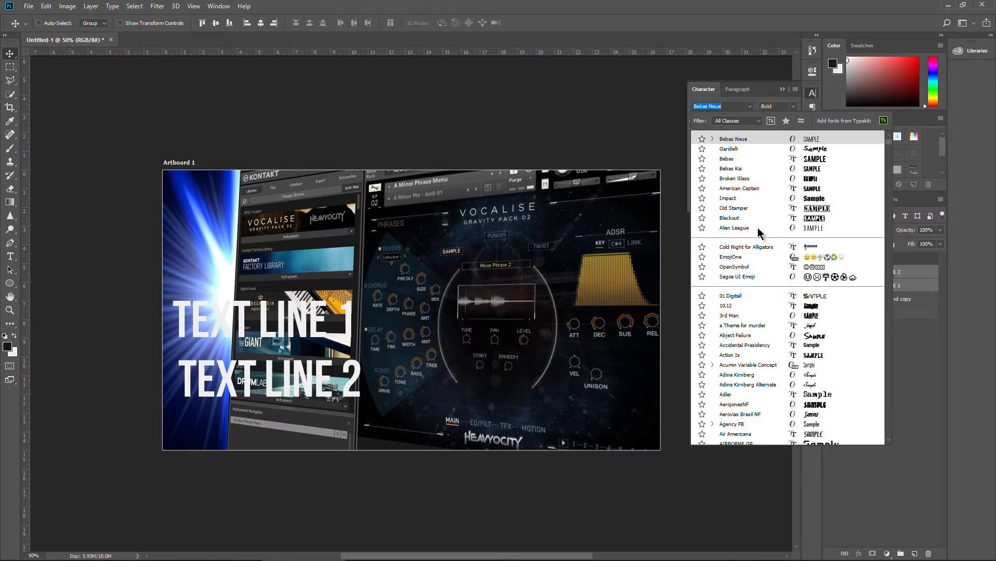
pyautogui.click(729, 315)
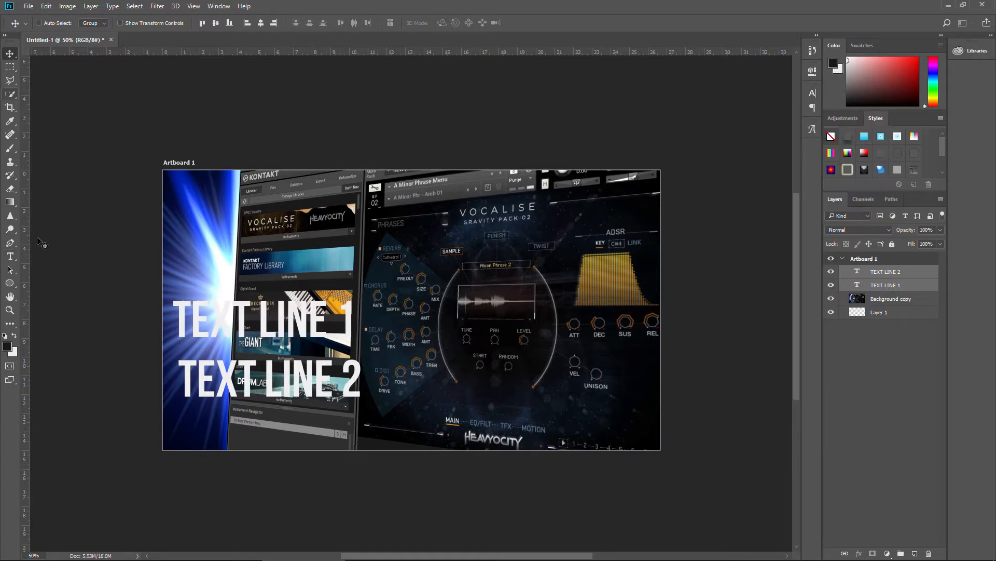
pyautogui.click(11, 256)
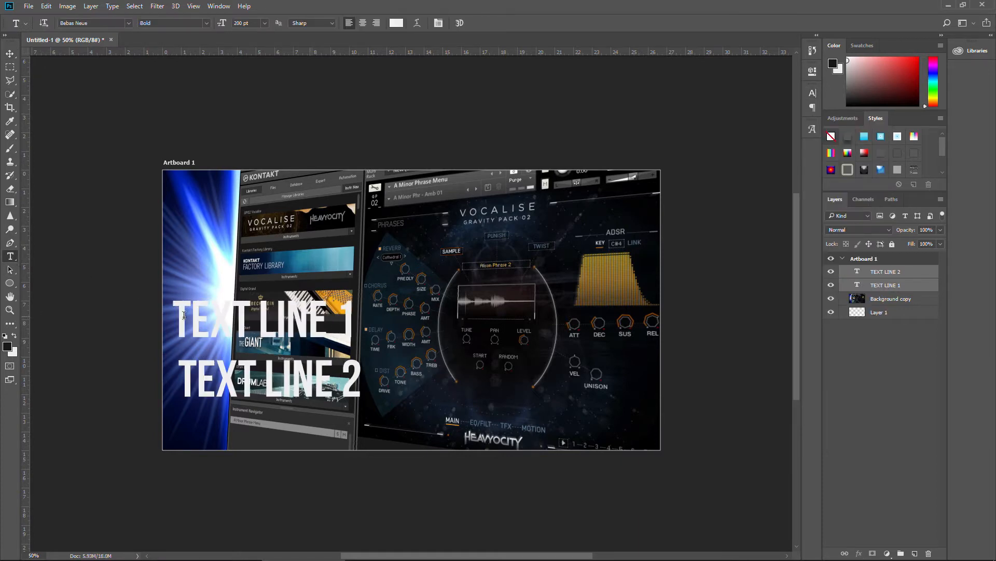
pyautogui.click(128, 23)
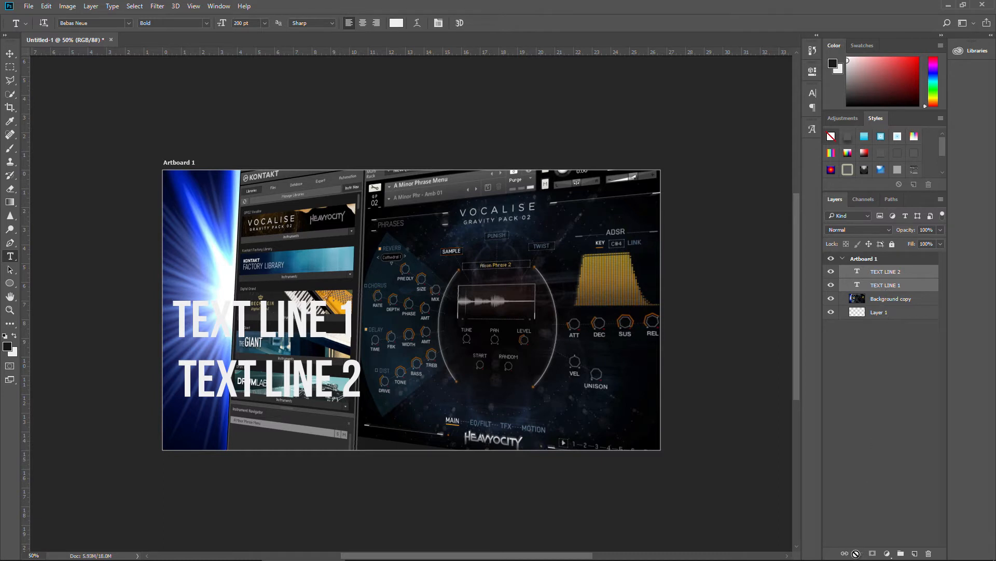
pyautogui.click(885, 285)
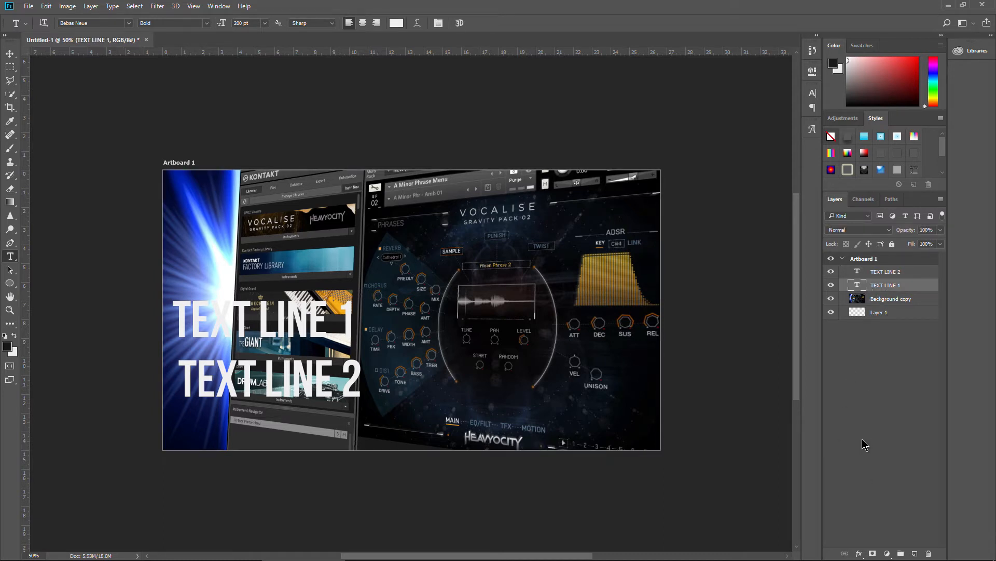
# - Apply a Drop Shadow layer effect to TEXT LINE 1 with default settings
pyautogui.click(859, 552)
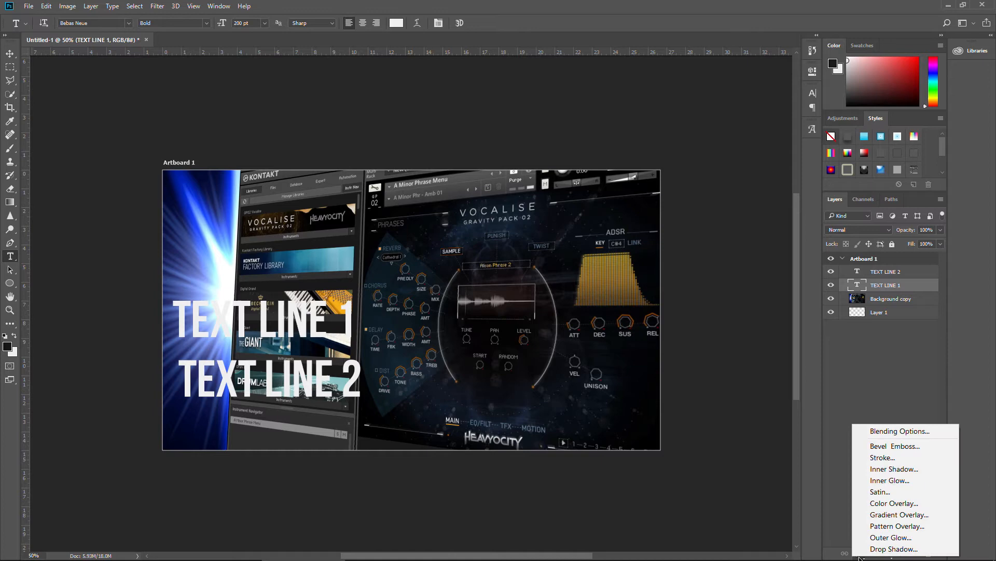
pyautogui.click(681, 326)
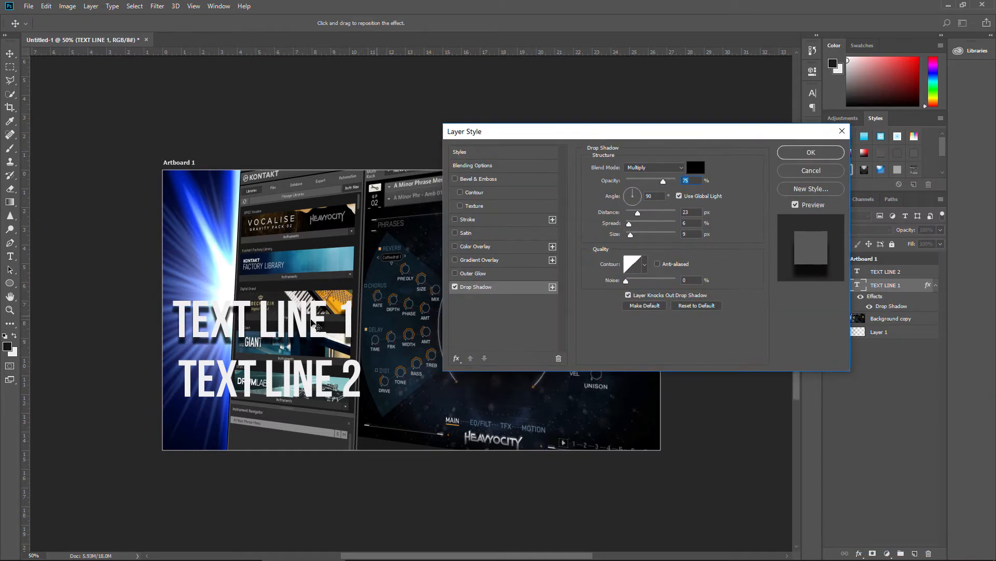
pyautogui.click(810, 152)
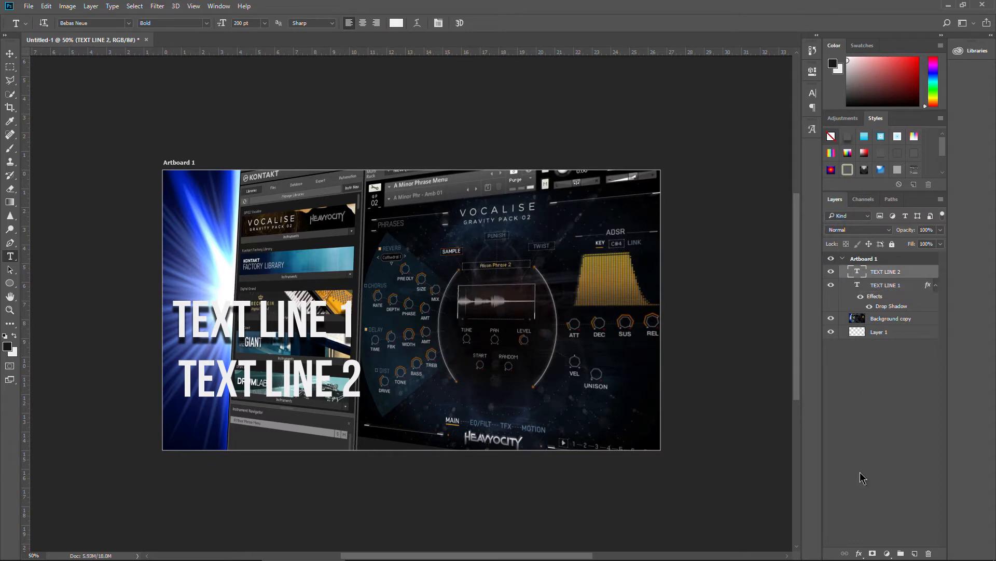
pyautogui.moveTo(137, 418)
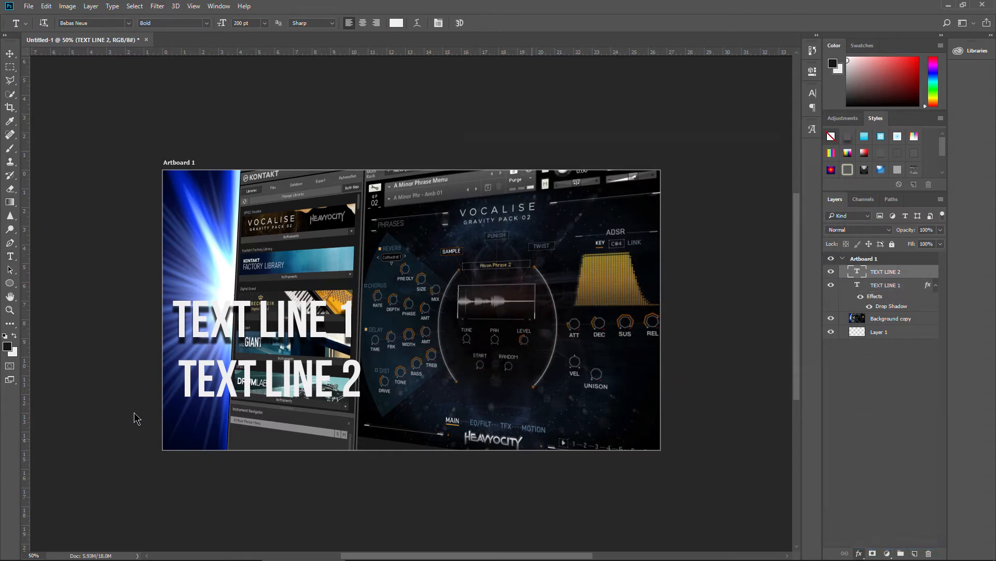
# - Give TEXT LINE 2 a drop shadow and a #111111 stroke
pyautogui.doubleClick(892, 306)
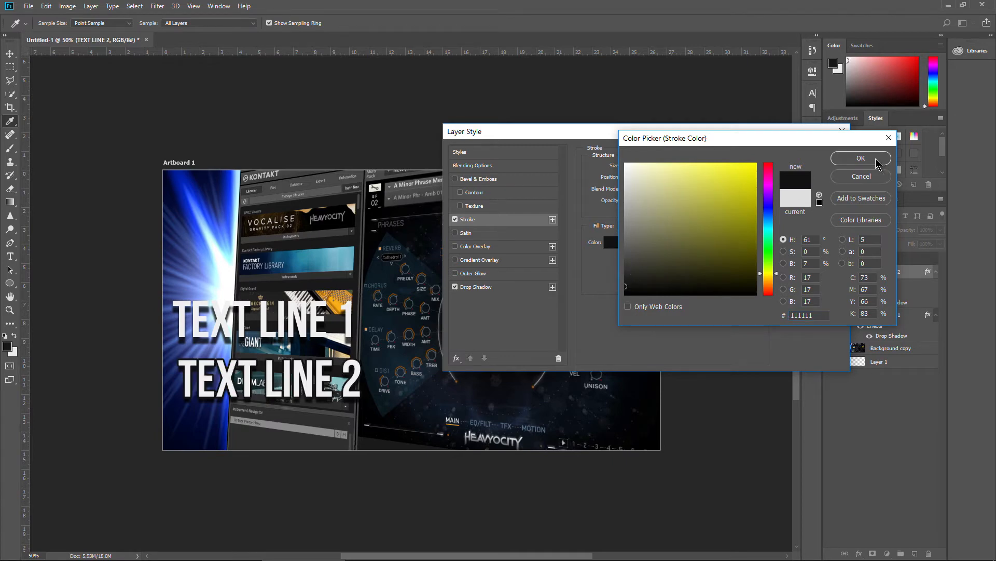
pyautogui.click(861, 158)
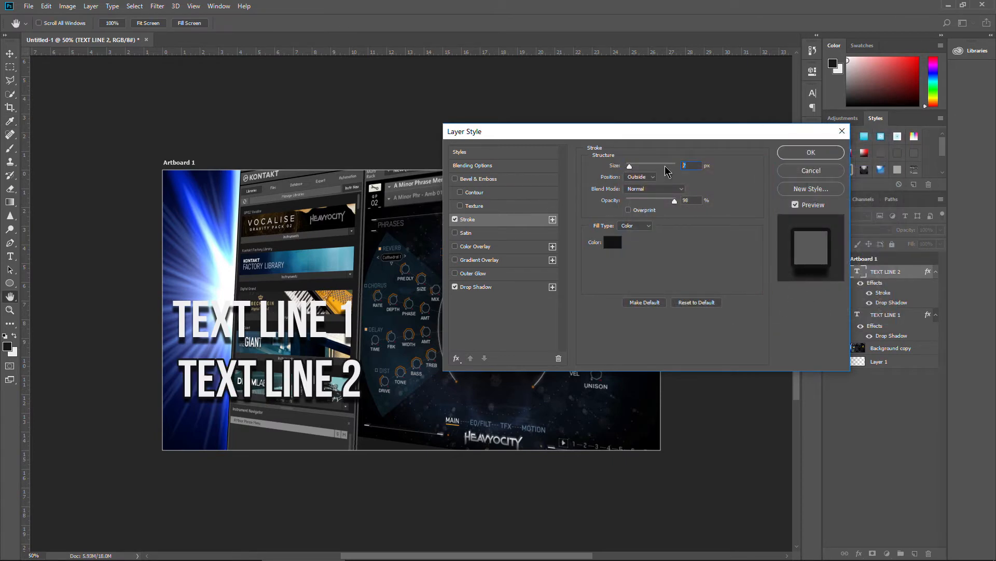
pyautogui.click(809, 152)
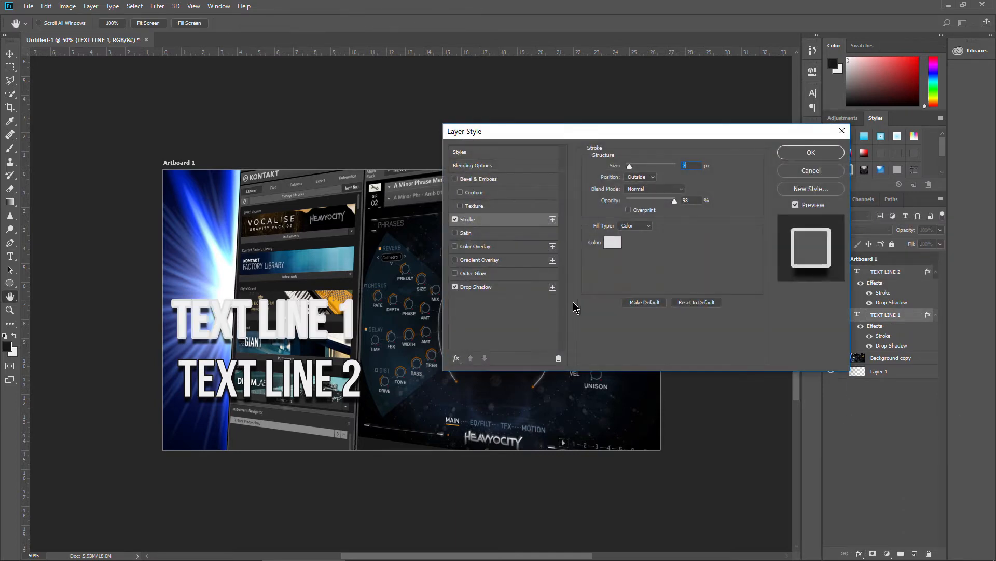
# - Add a 4 px dark stroke to TEXT LINE 1
pyautogui.click(612, 243)
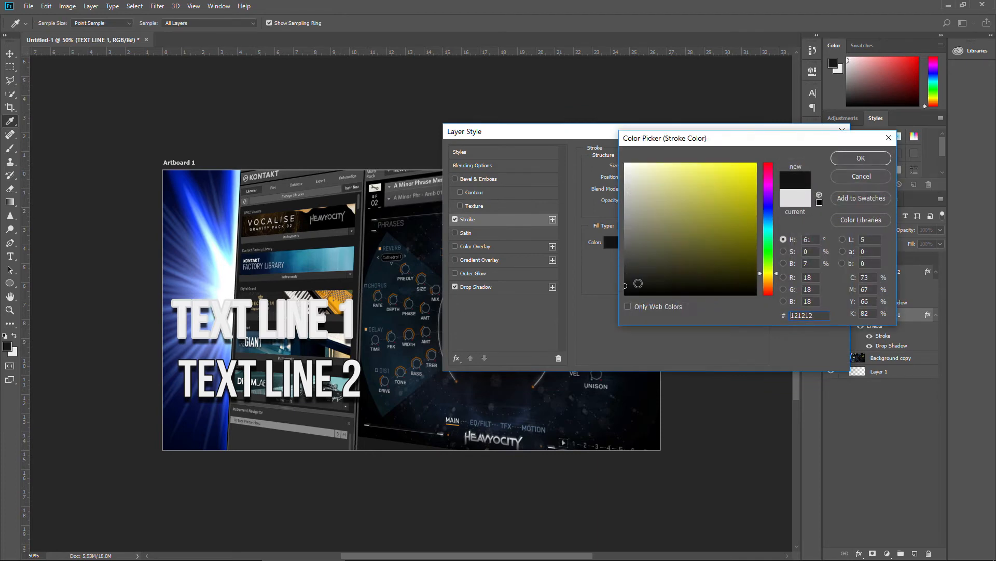
pyautogui.click(860, 157)
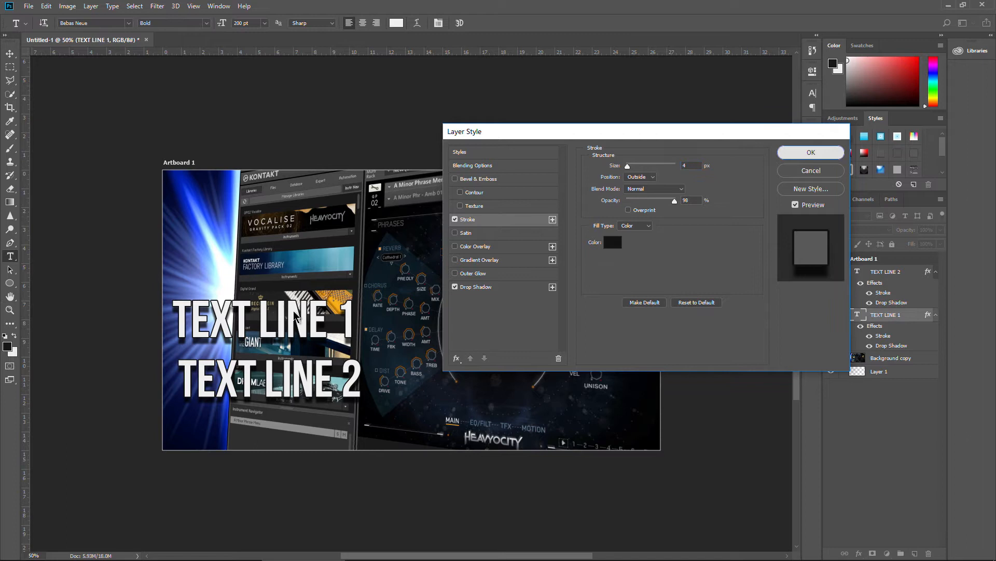
pyautogui.click(810, 152)
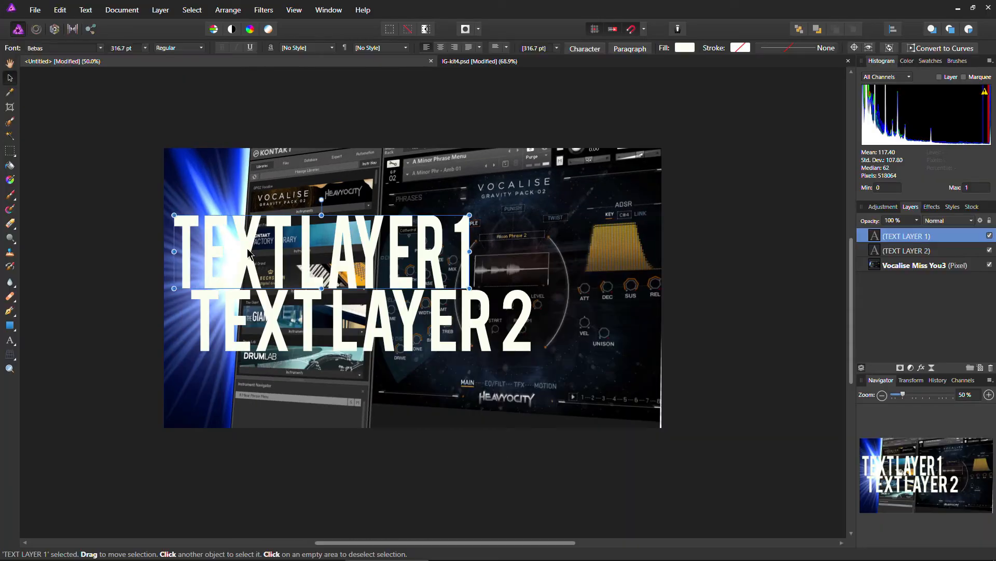
# - Nudge TEXT LAYER 1 closer to line 2, select both layers, and show Outer Shadow settings
pyautogui.moveTo(317, 252); pyautogui.dragTo(320, 248)
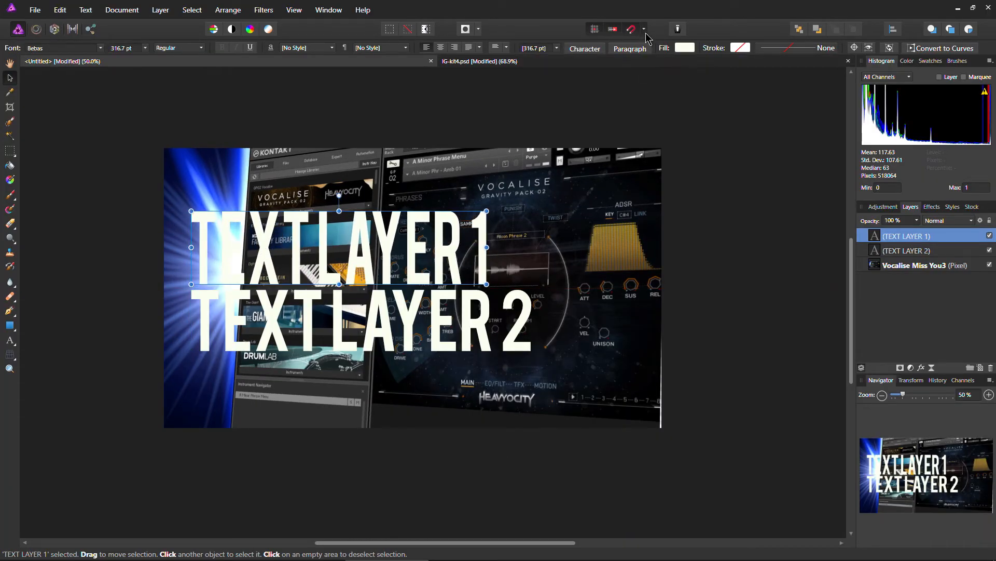
pyautogui.moveTo(439, 257)
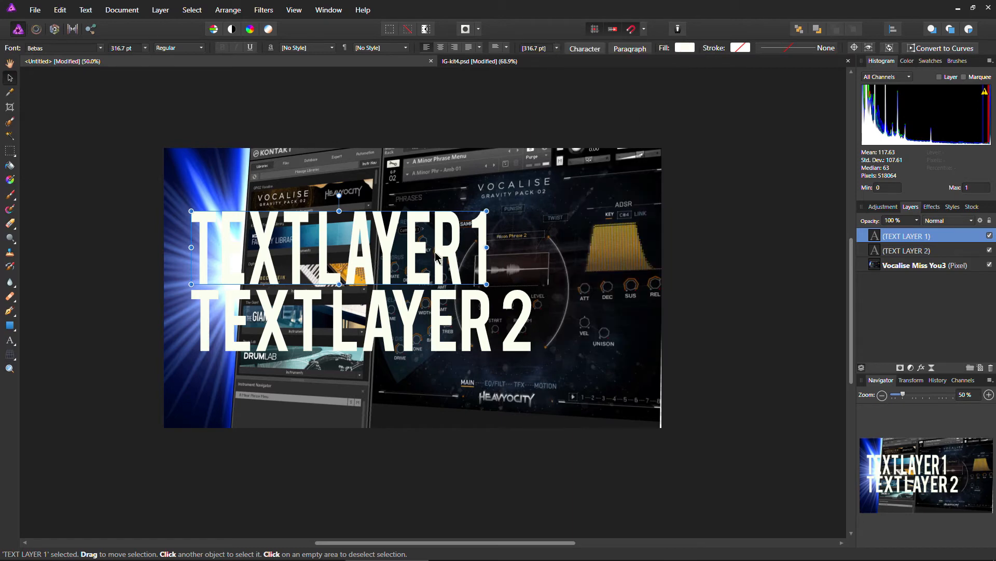
pyautogui.click(908, 250)
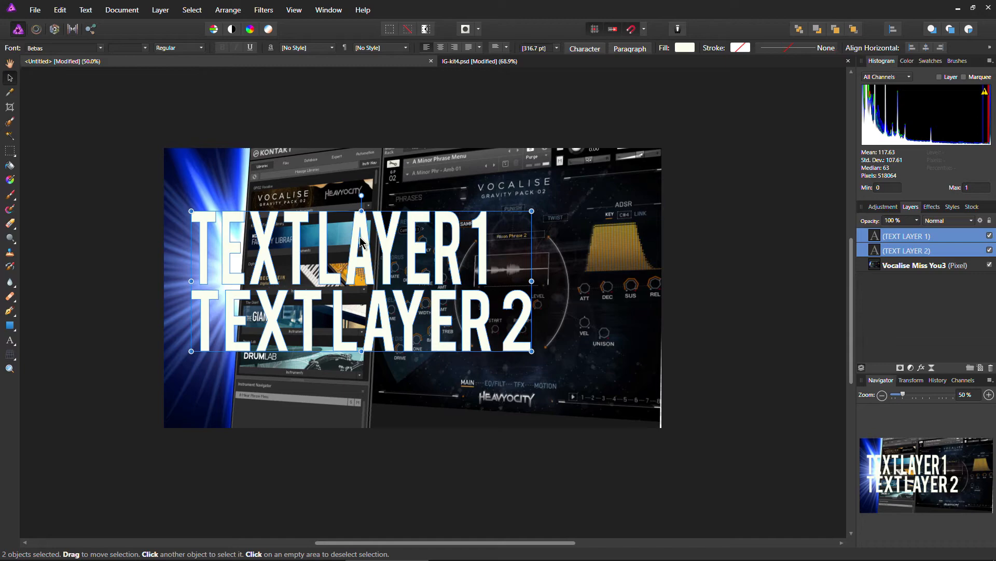
pyautogui.moveTo(362, 197)
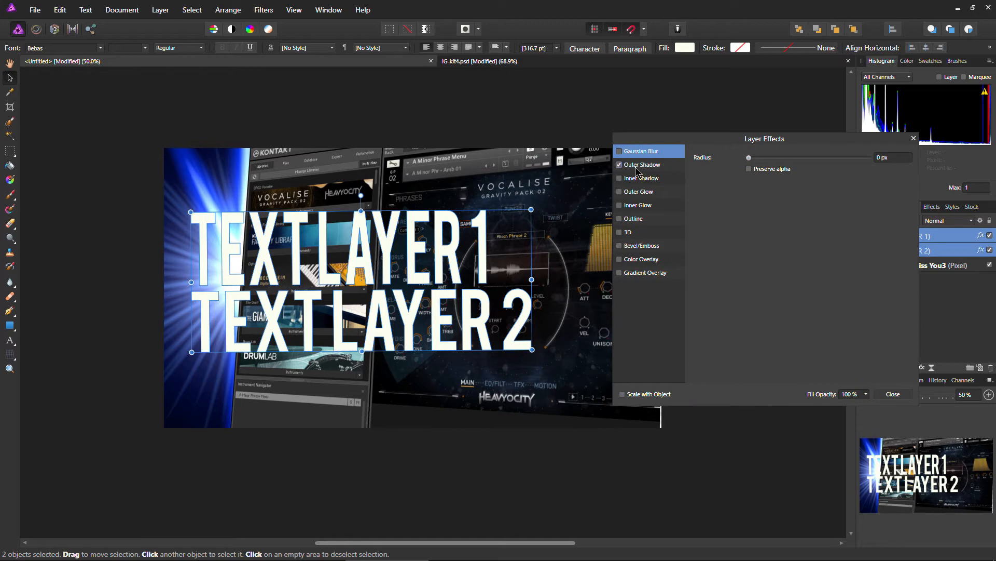
pyautogui.click(642, 165)
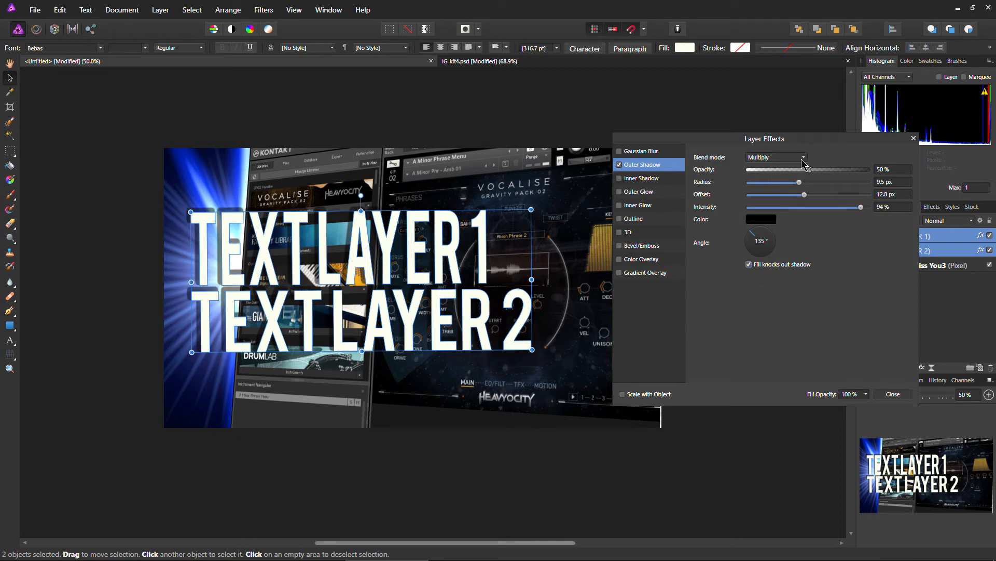
# - Change the outer shadow blend mode from Multiply to Normal
pyautogui.click(803, 157)
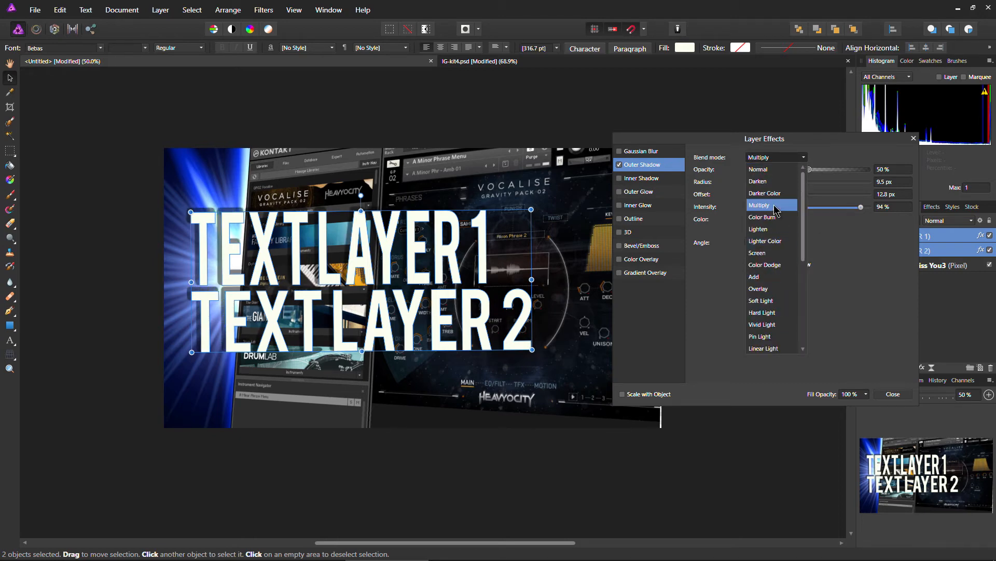
pyautogui.click(758, 168)
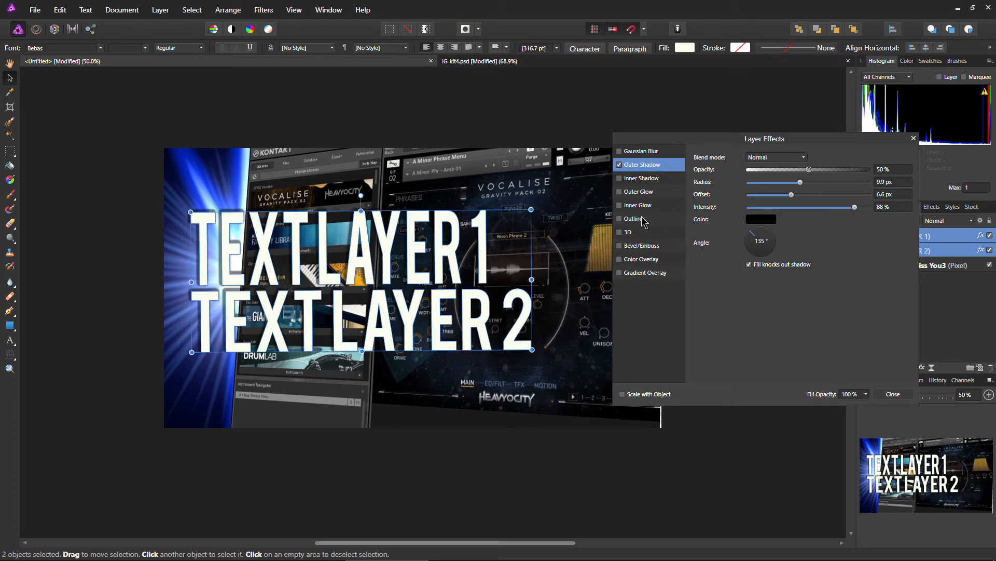
# - Turn on the 4 px solid black outside outline and close Layer Effects
pyautogui.click(633, 219)
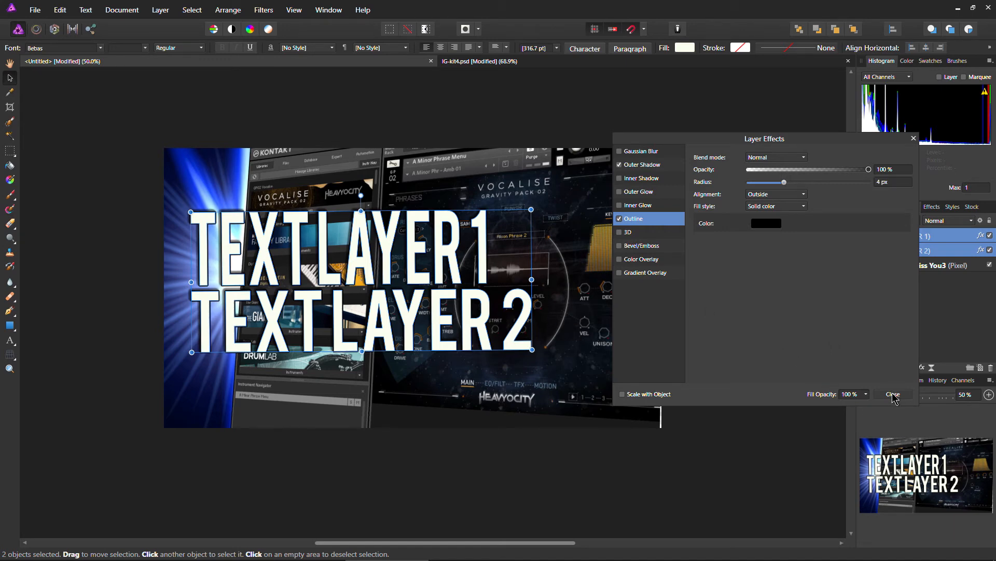
pyautogui.moveTo(635, 241)
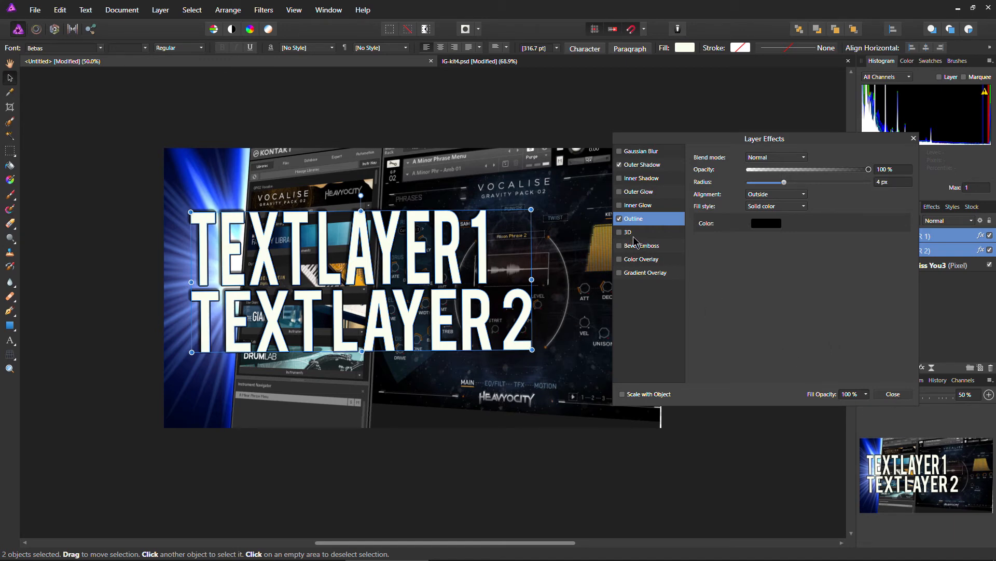
pyautogui.click(628, 232)
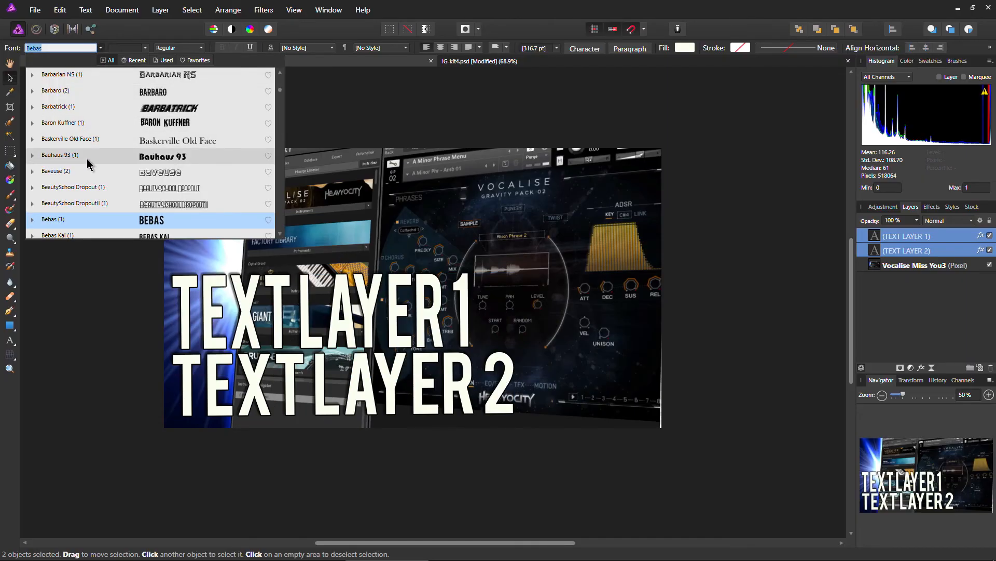
pyautogui.scroll(-3)
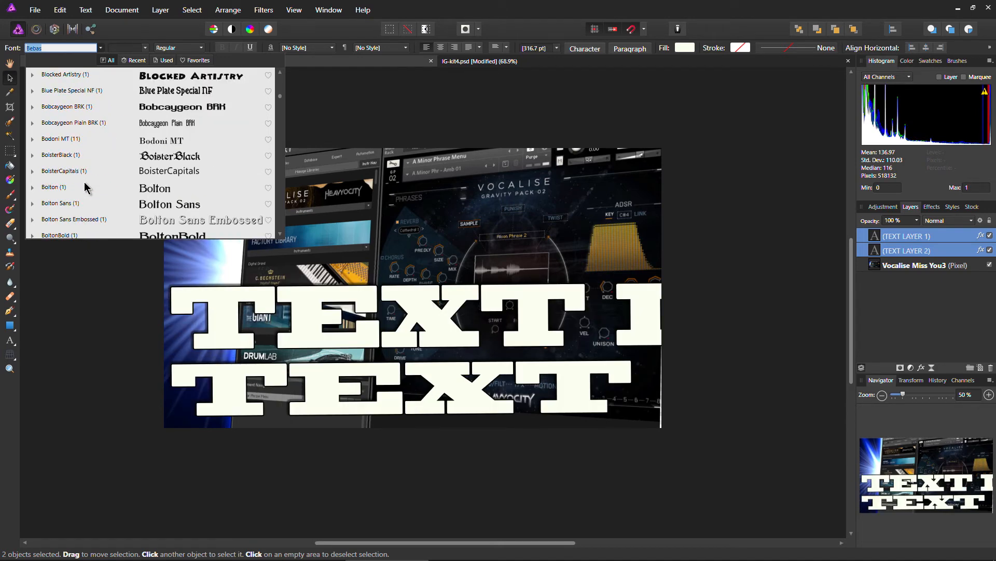
pyautogui.moveTo(63, 193)
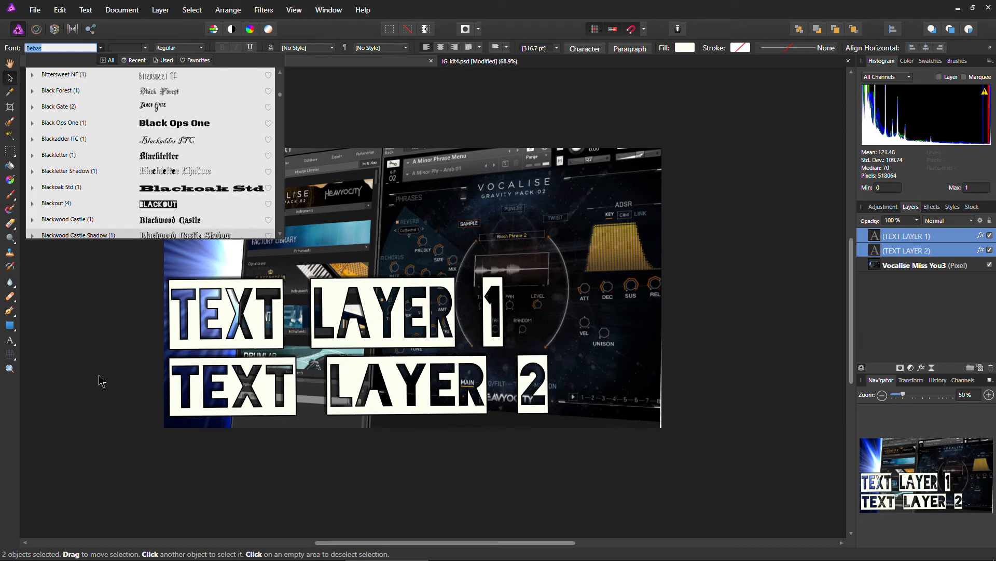
pyautogui.click(60, 47)
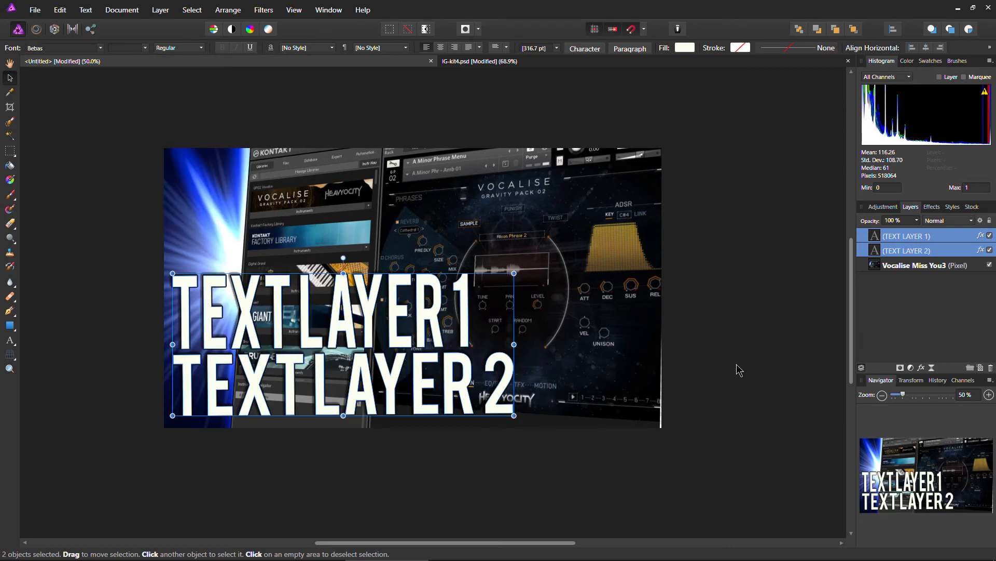
pyautogui.moveTo(887, 323)
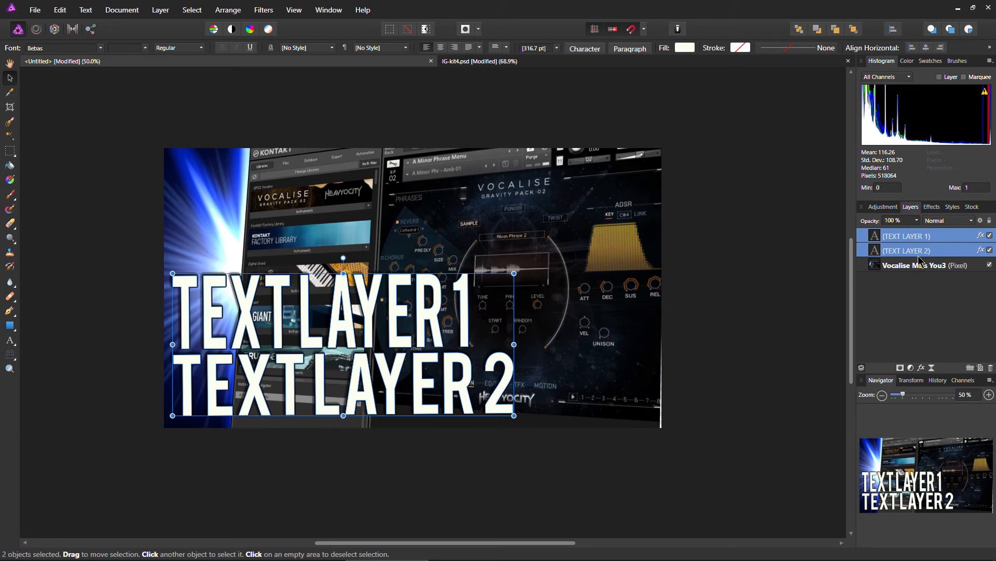
pyautogui.moveTo(928, 253)
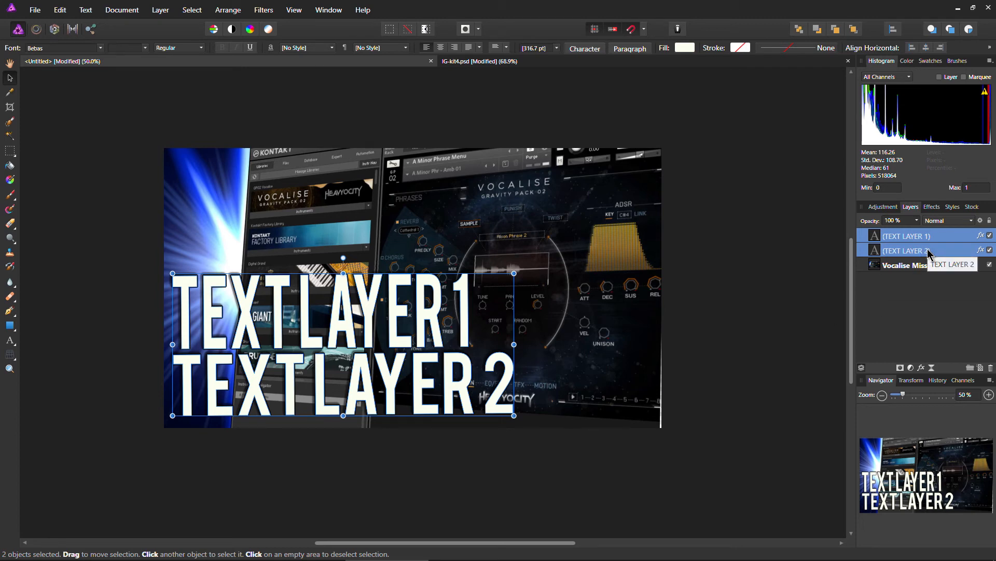
pyautogui.moveTo(934, 310)
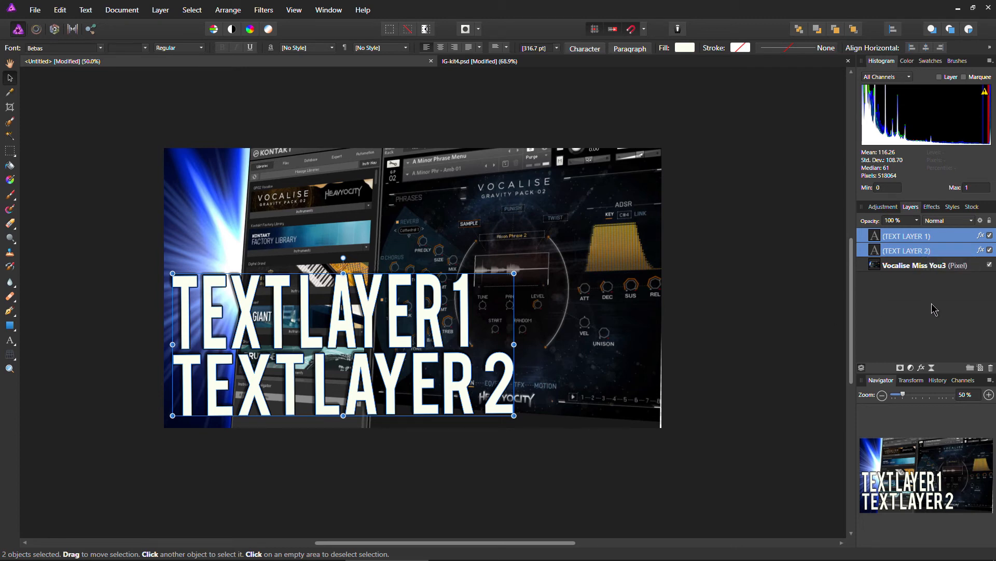
pyautogui.moveTo(990, 255)
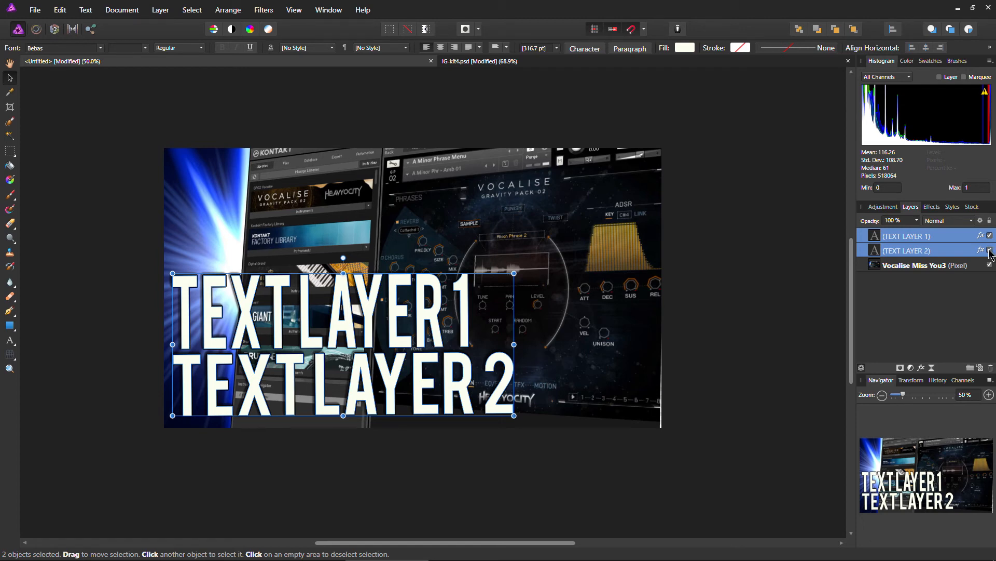
pyautogui.click(989, 249)
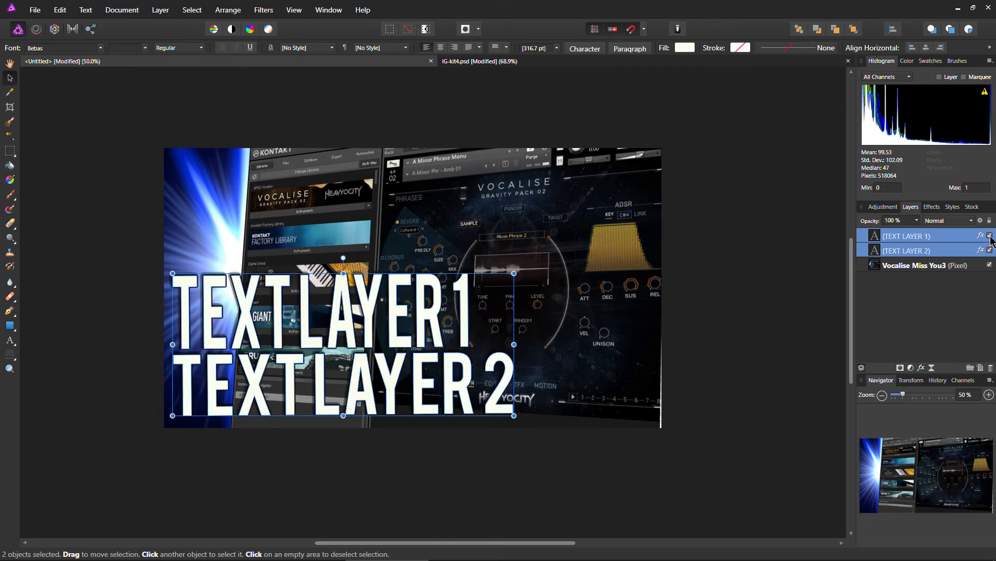
pyautogui.click(908, 249)
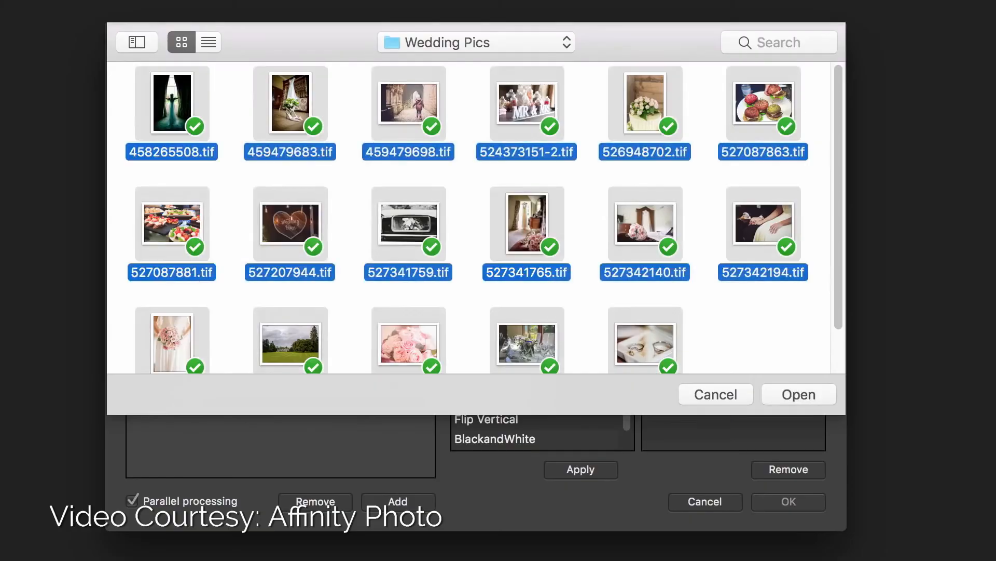
pyautogui.click(798, 394)
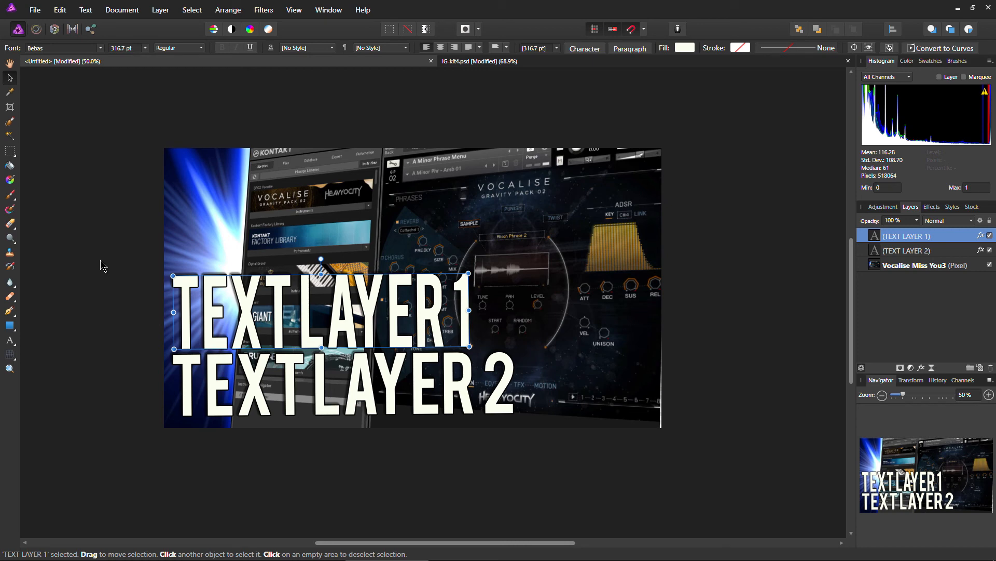
pyautogui.moveTo(182, 112)
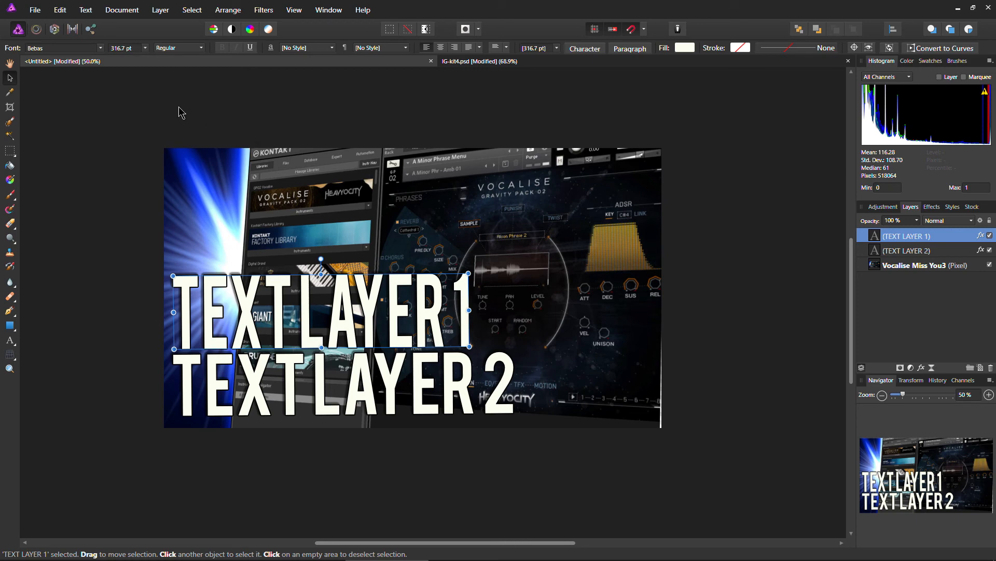
pyautogui.moveTo(208, 129)
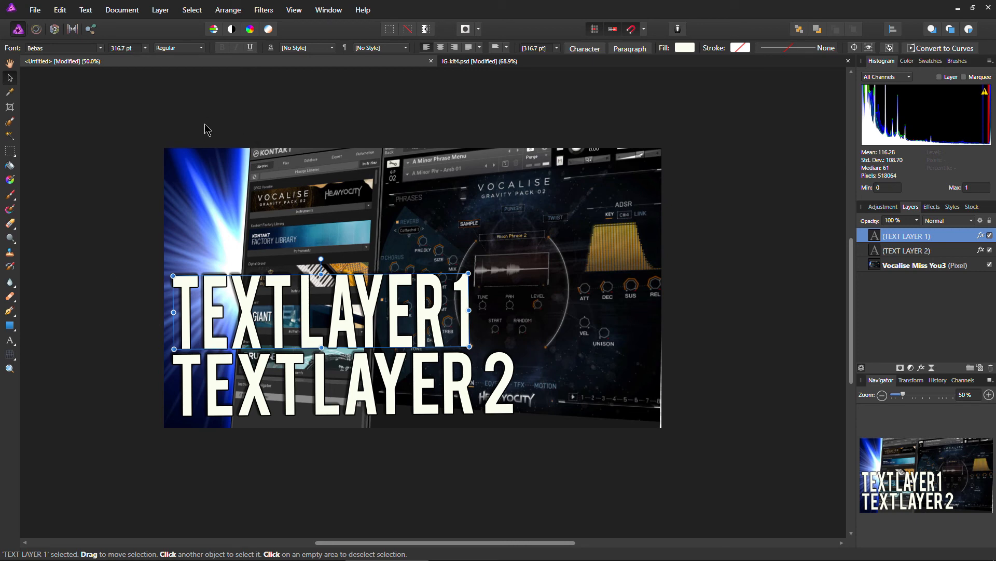
pyautogui.moveTo(502, 70)
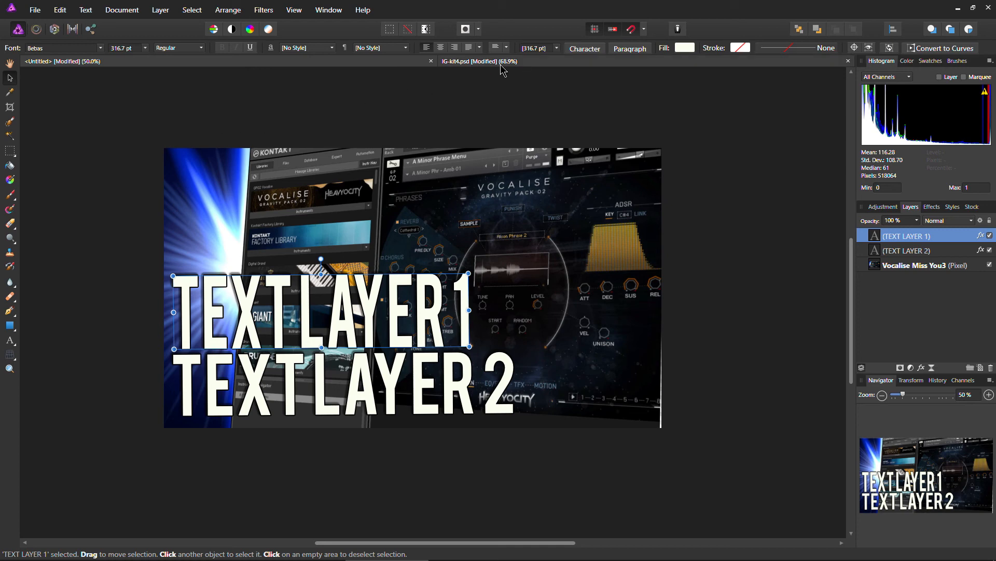
pyautogui.moveTo(214, 237)
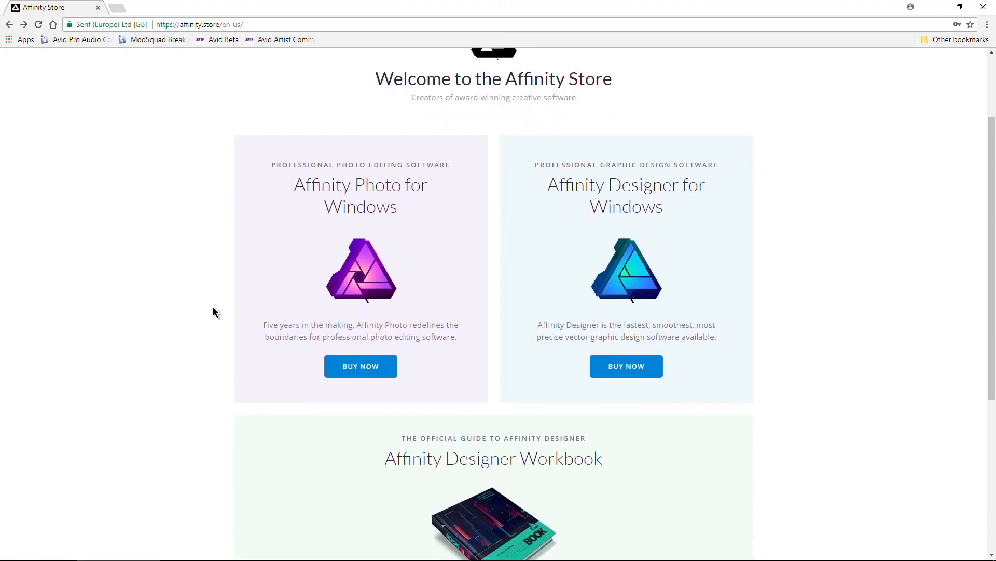
pyautogui.scroll(3)
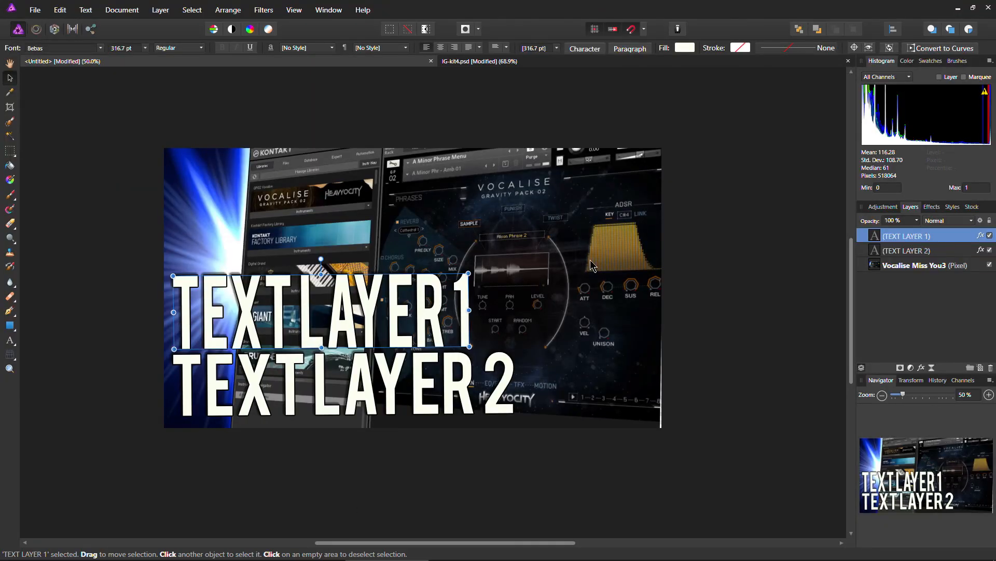
pyautogui.moveTo(9, 80)
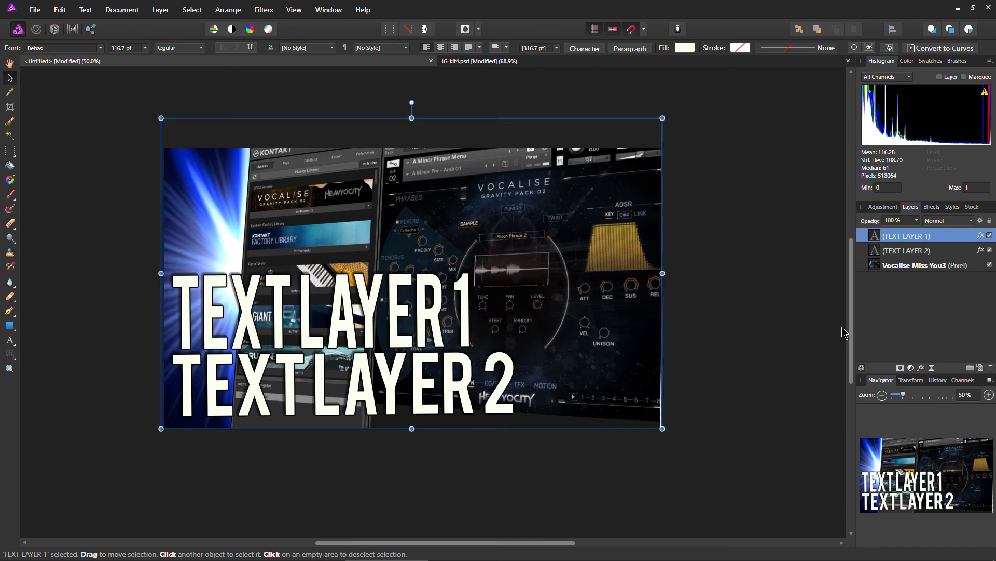
# - Select the Kontakt background layer and open Edit > Preferences
pyautogui.click(915, 265)
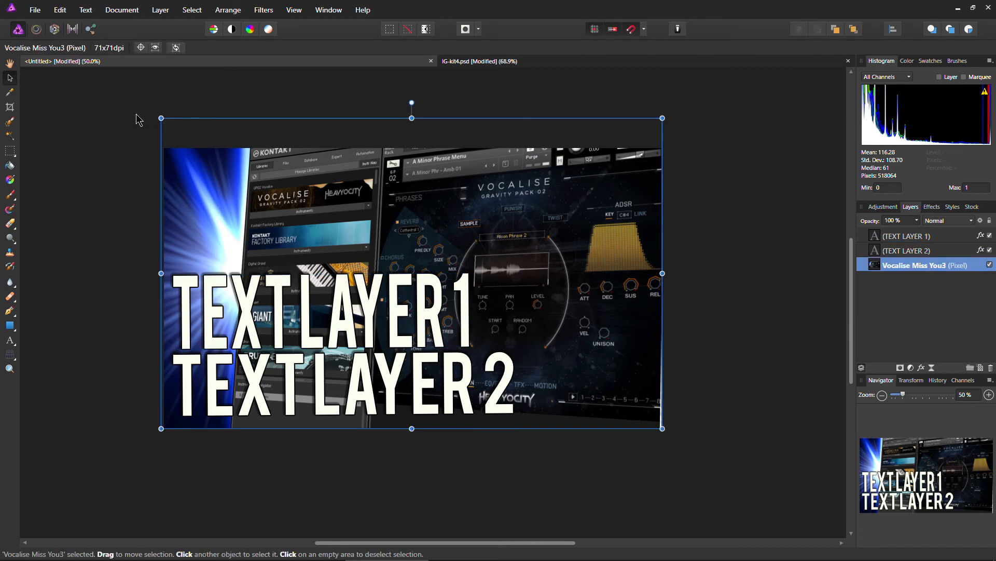
pyautogui.moveTo(60, 10)
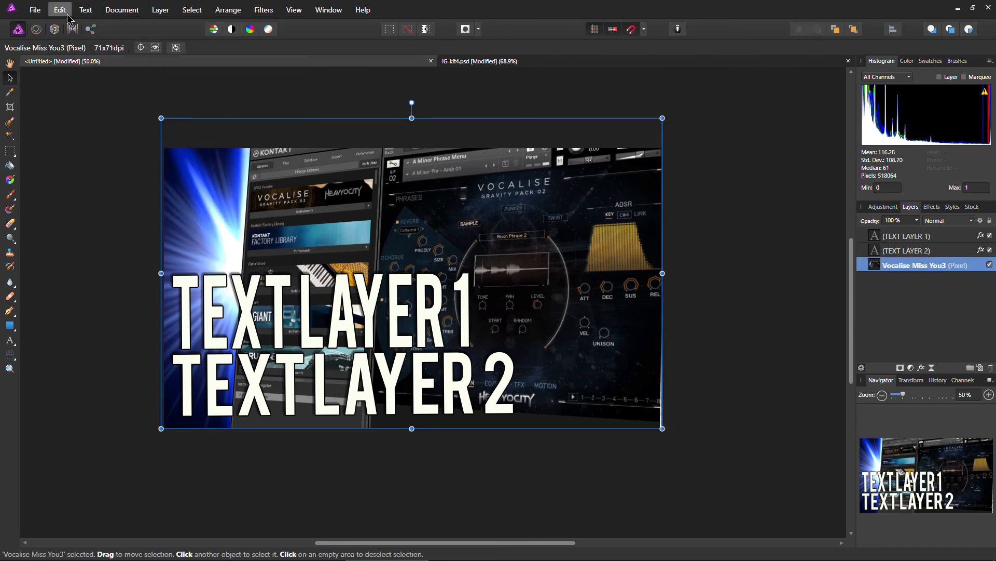
pyautogui.click(59, 9)
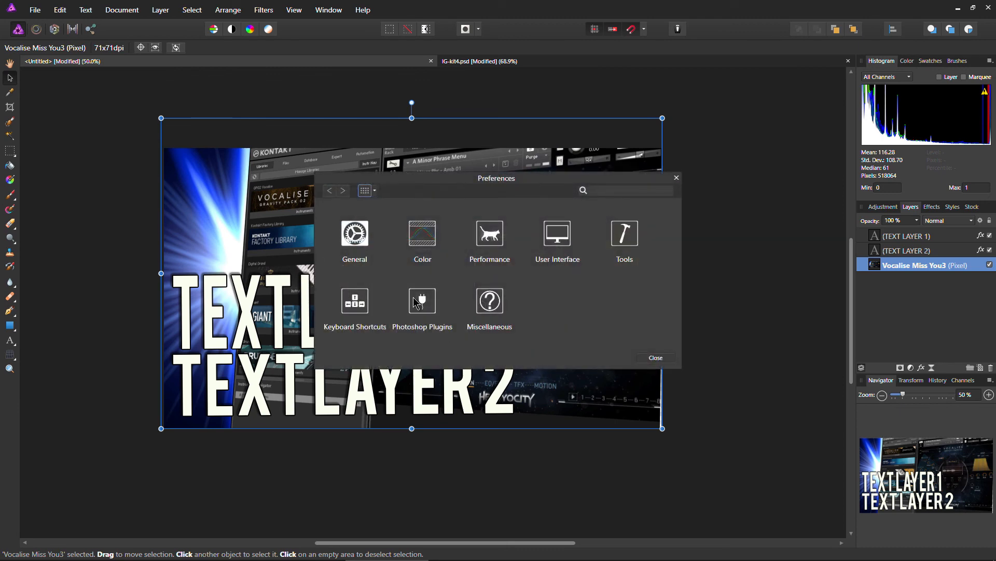
pyautogui.moveTo(661, 362)
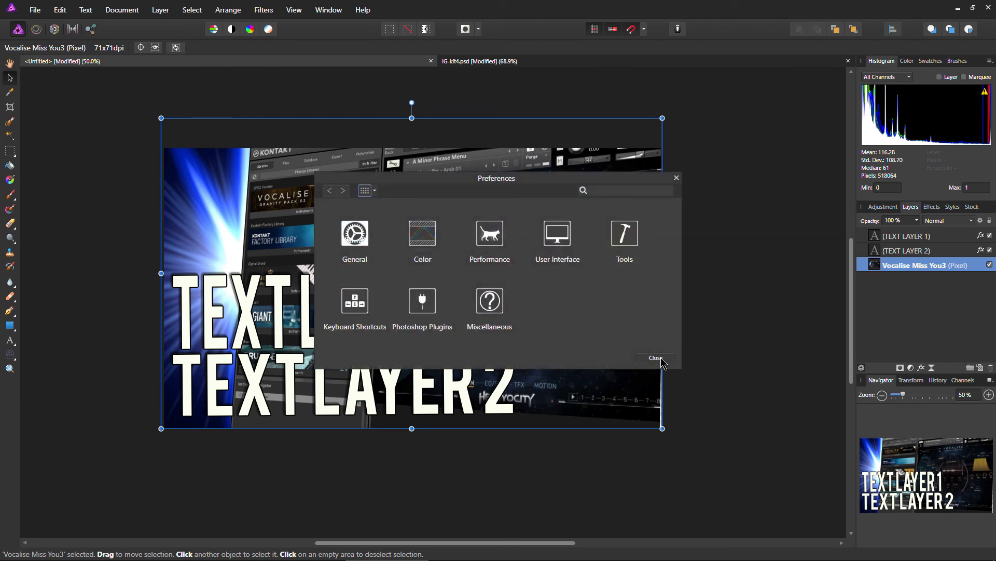